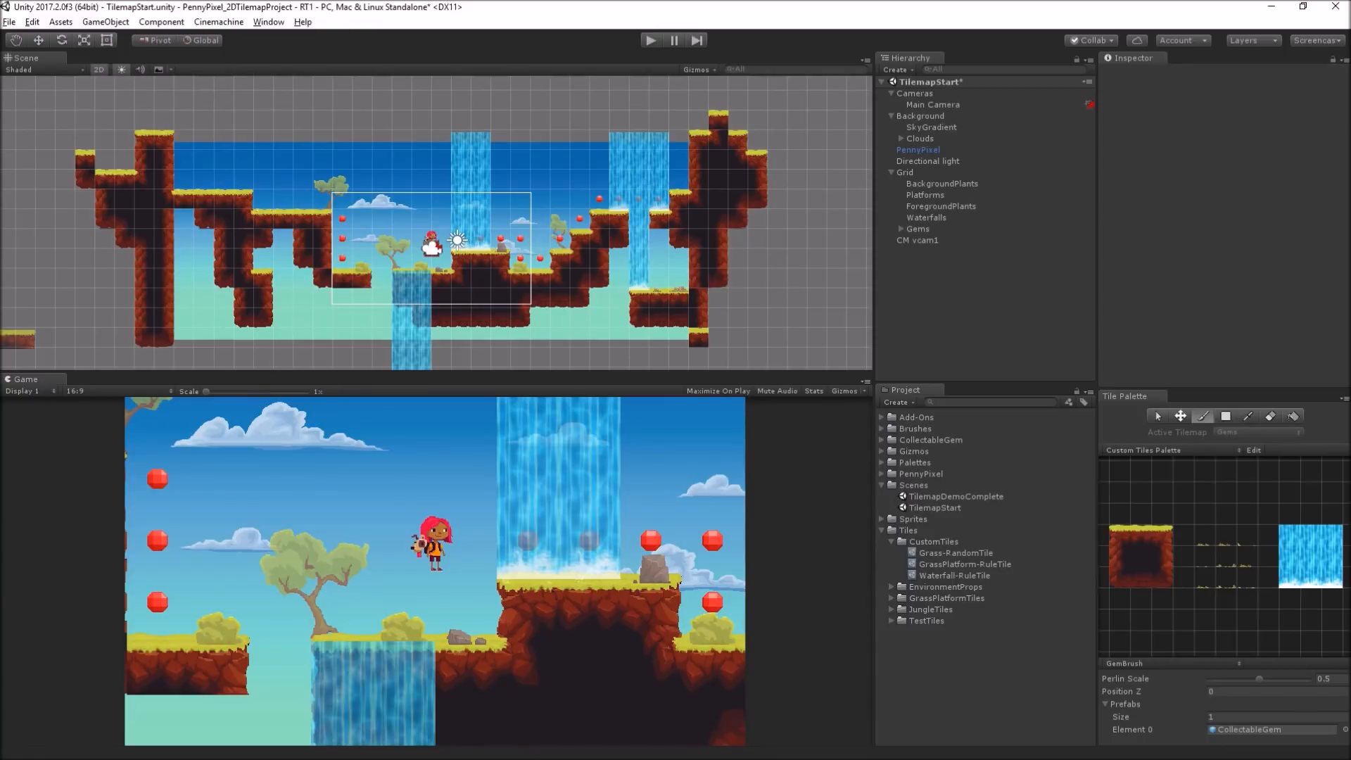
pyautogui.moveTo(950, 299)
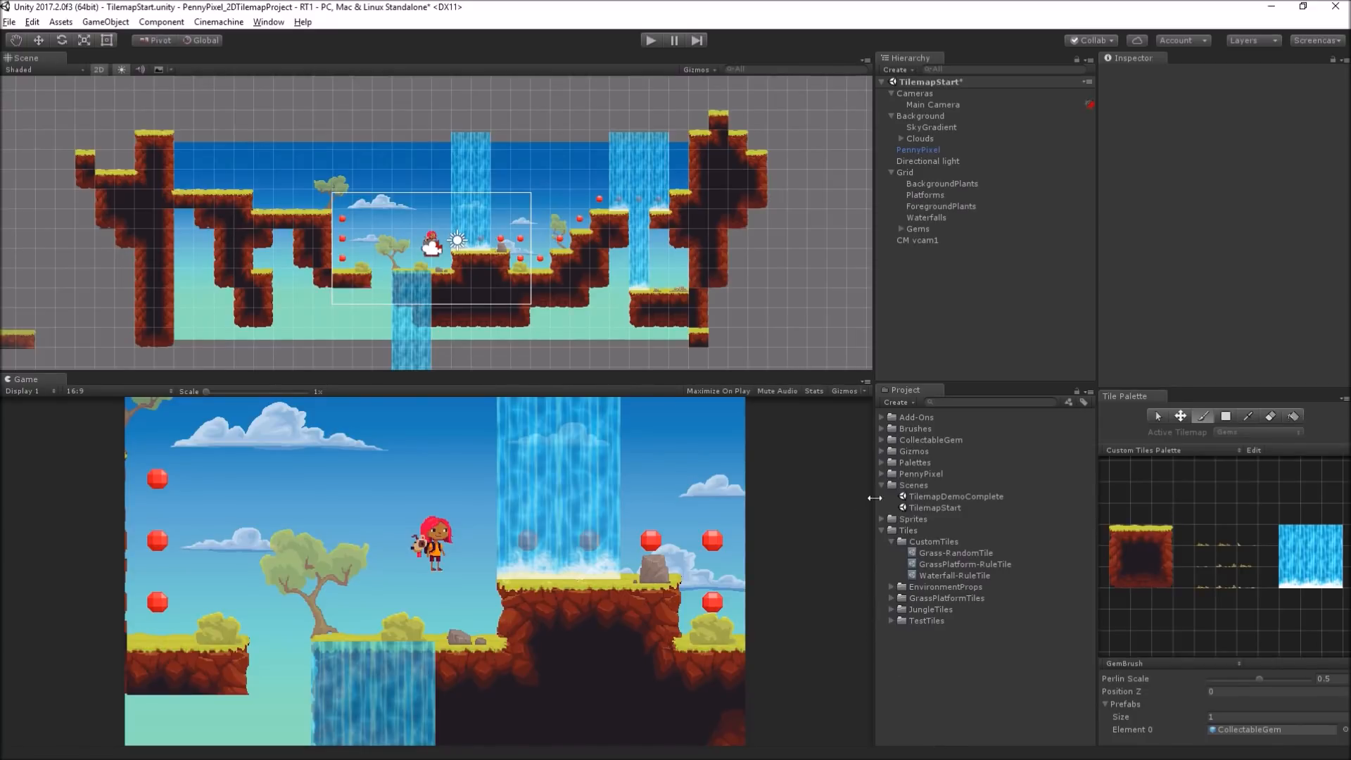
# Step: Reveal the EnvironmentProps_TileSet sprites in Sprites/Tilesets, then create a new Tilemap under the Grid
pyautogui.click(894, 519)
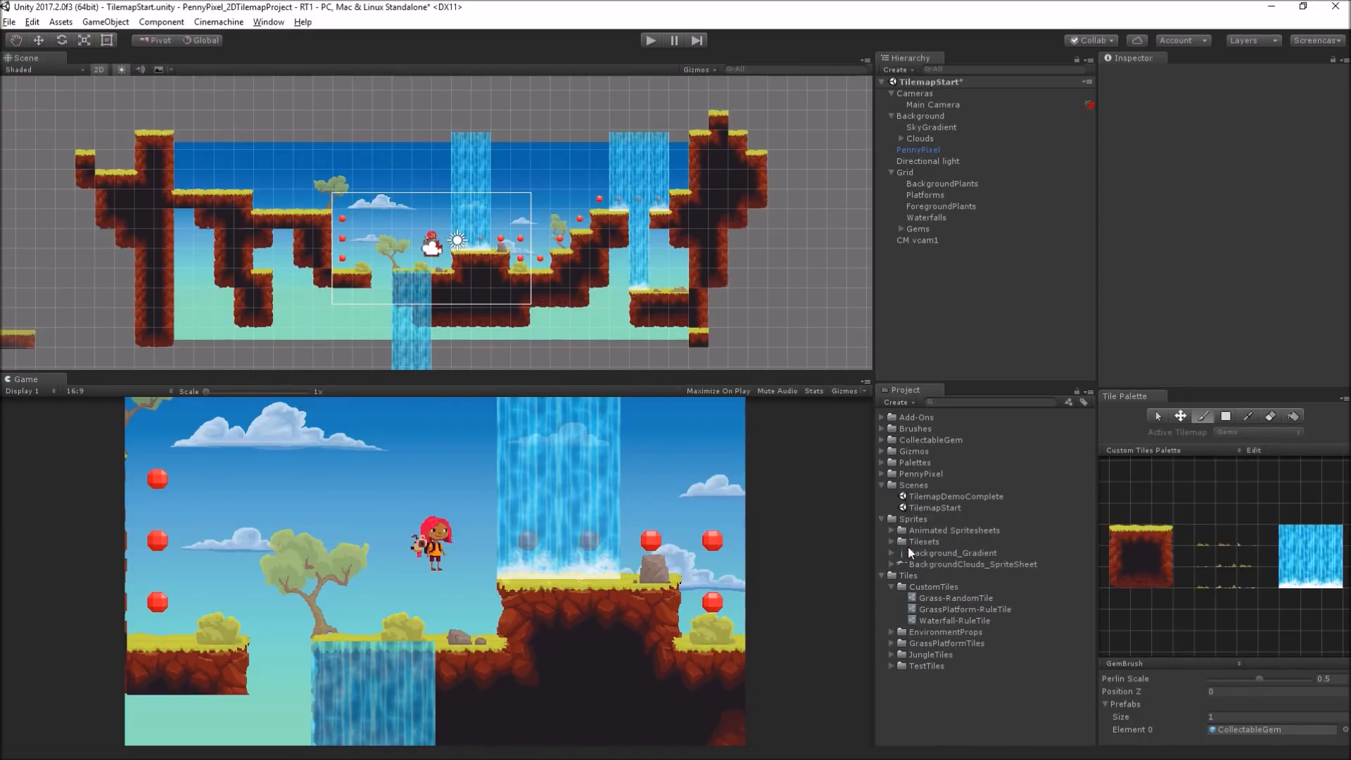
pyautogui.click(924, 541)
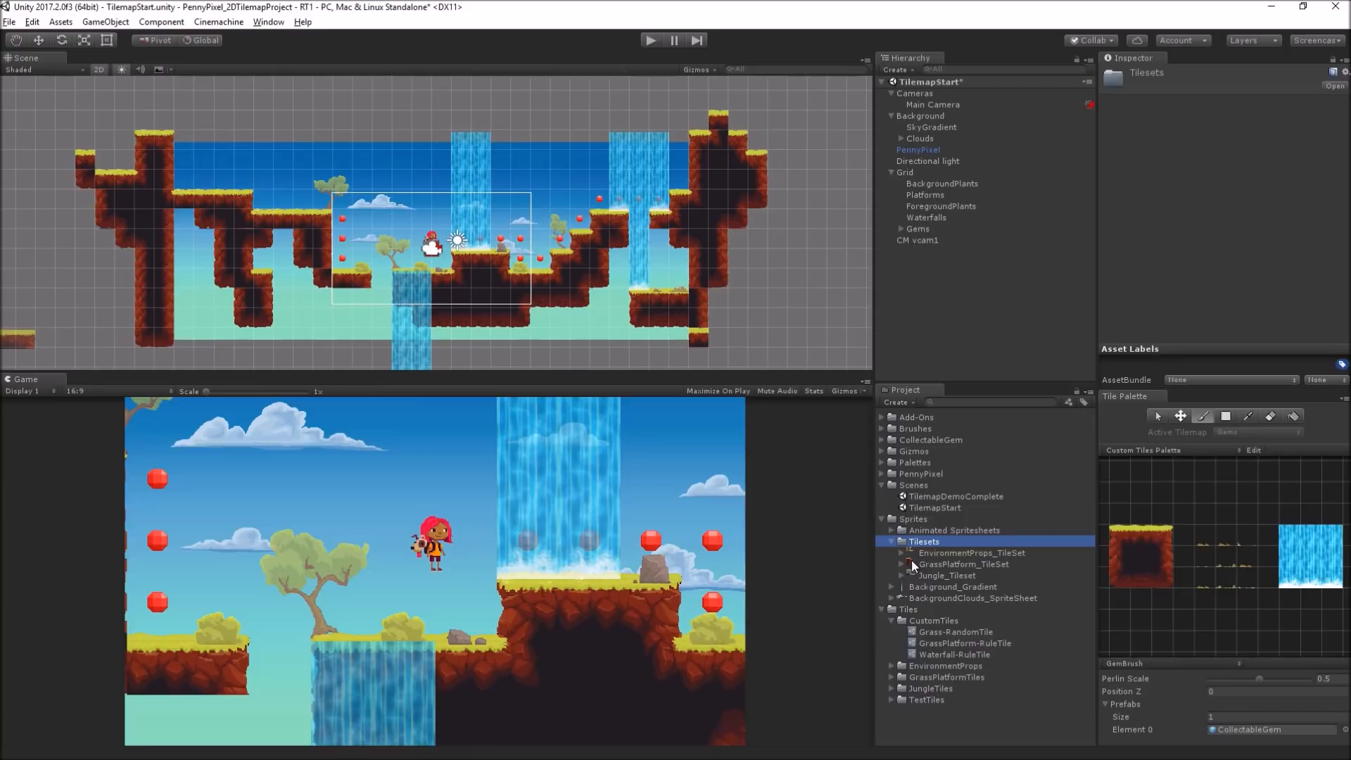
pyautogui.click(903, 552)
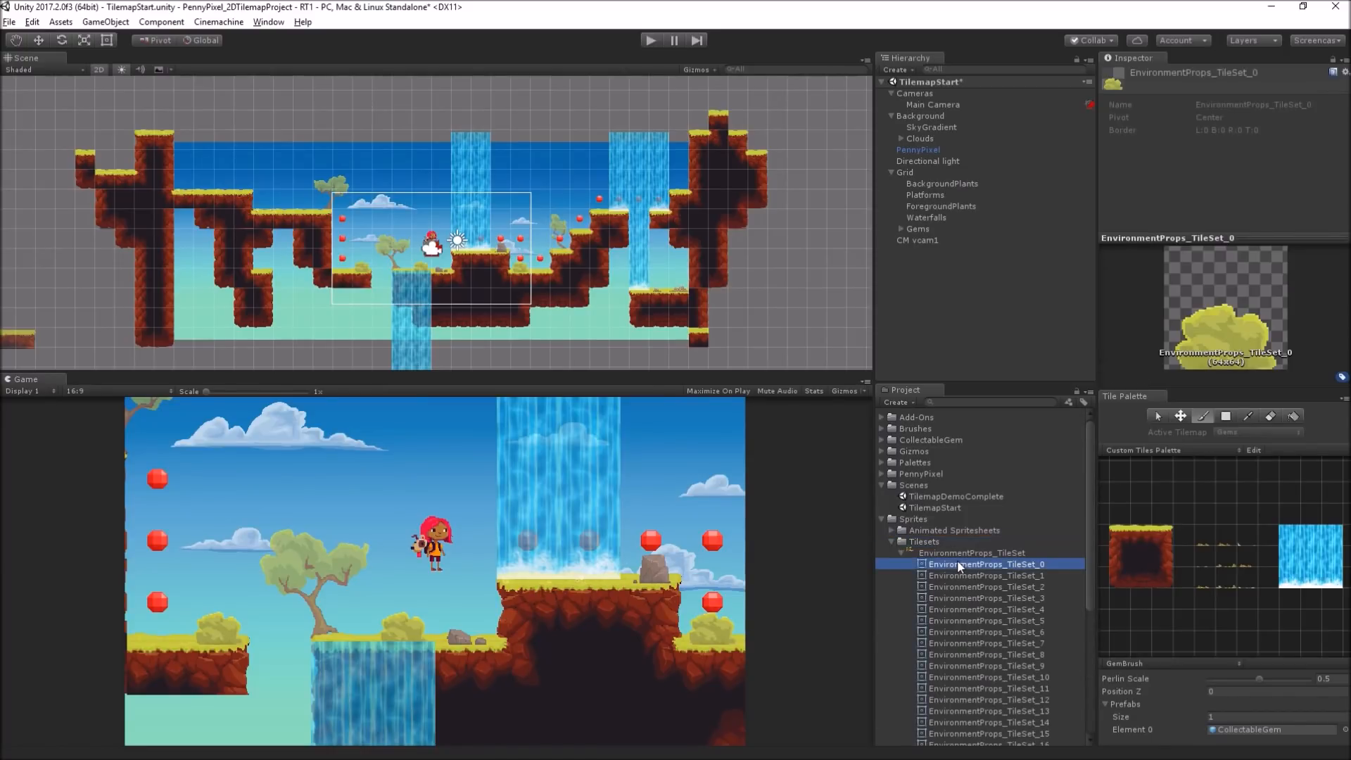
pyautogui.moveTo(1010, 559)
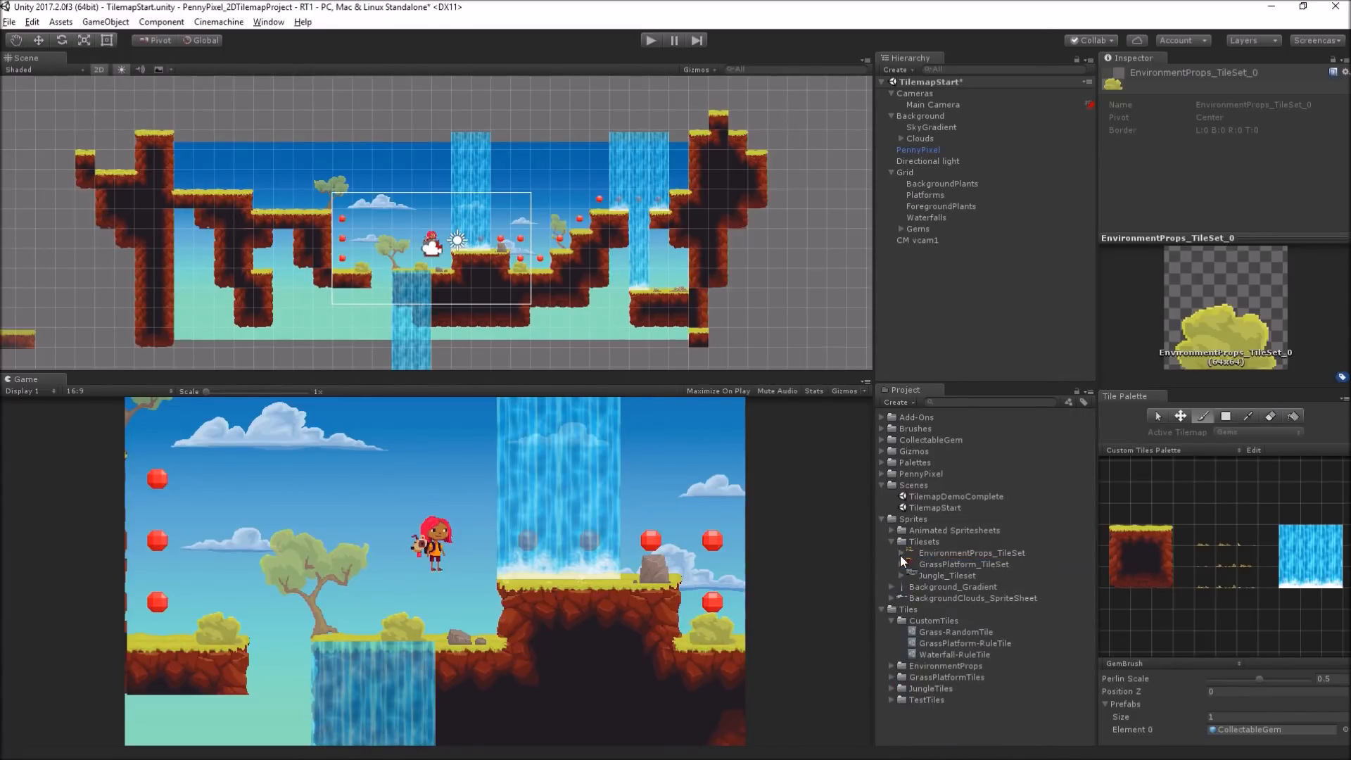
pyautogui.rightClick(905, 171)
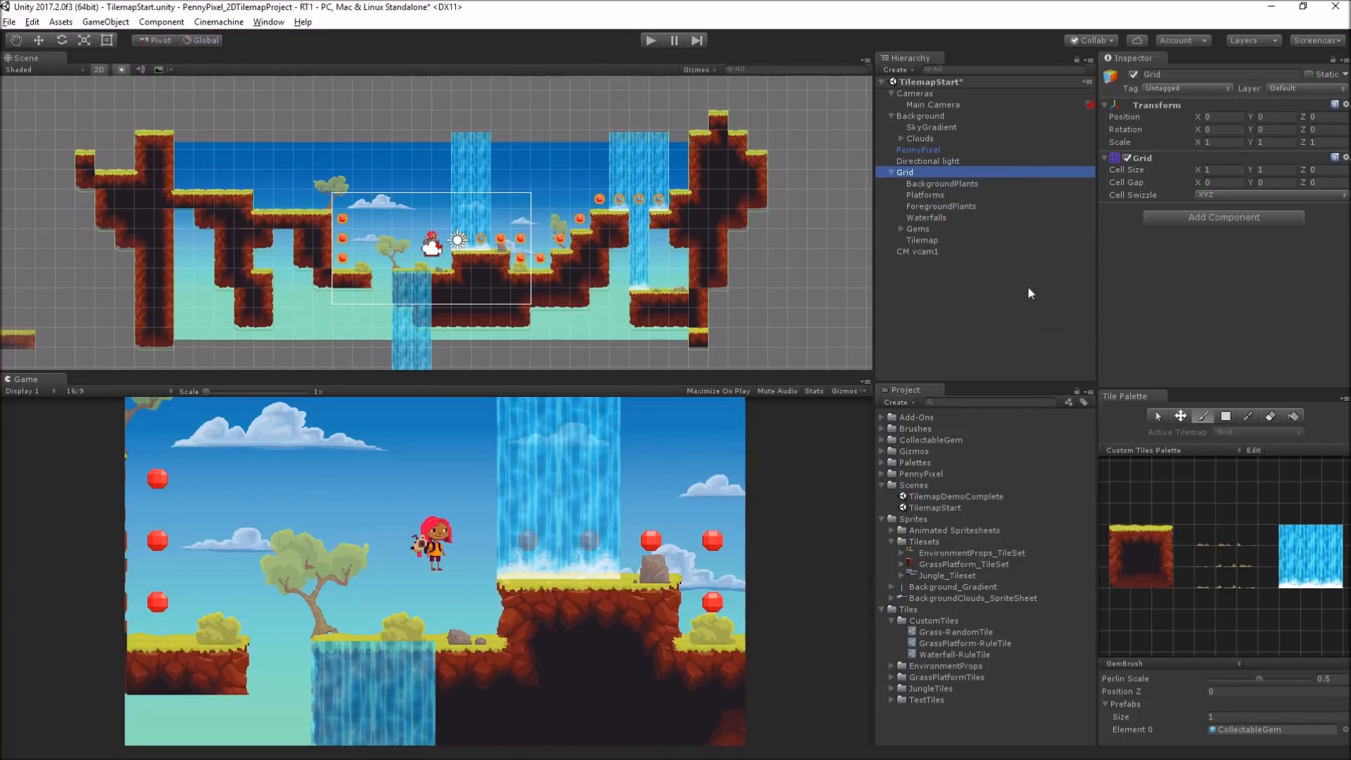
# Step: Name the tilemap CollisionTest and load the Environment Props Palette as the painting palette
pyautogui.click(920, 240)
pyautogui.write('CollisionTest')
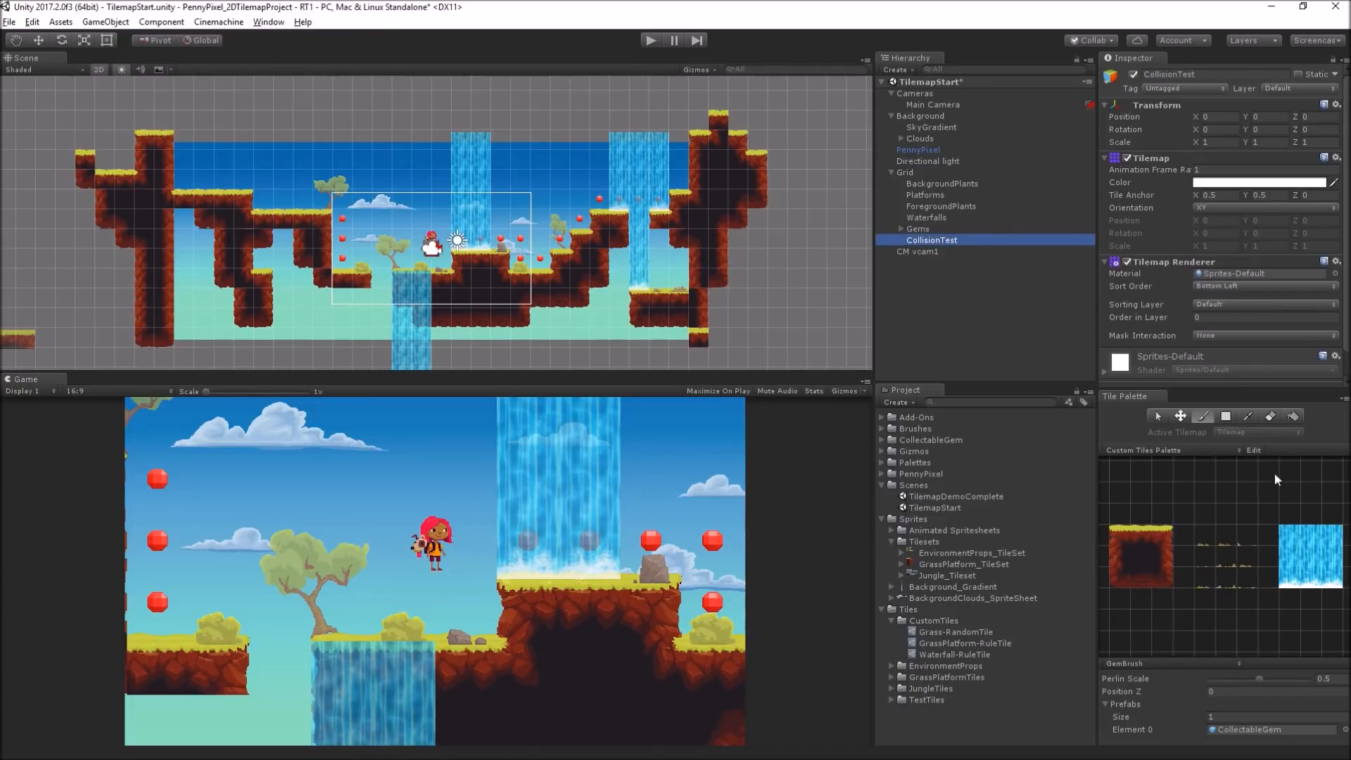
pyautogui.click(1146, 450)
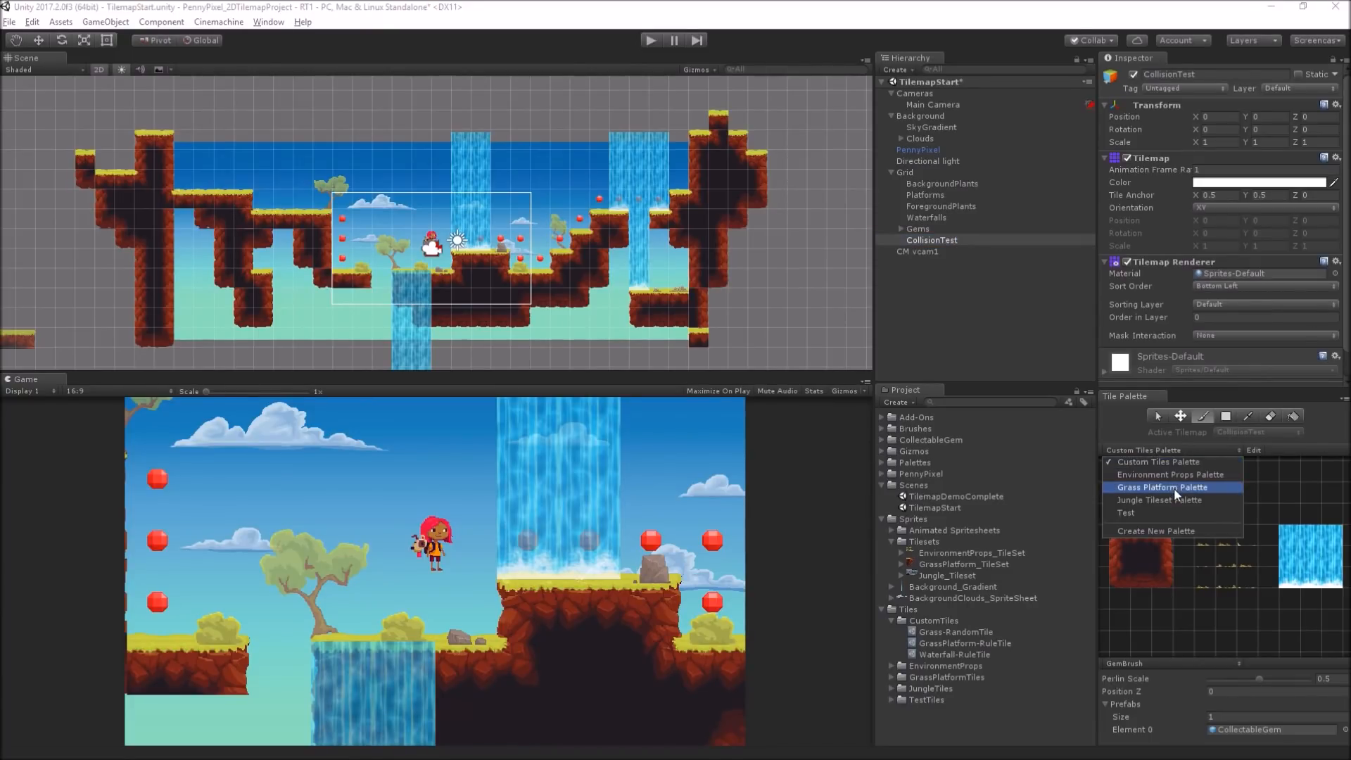
pyautogui.click(1169, 474)
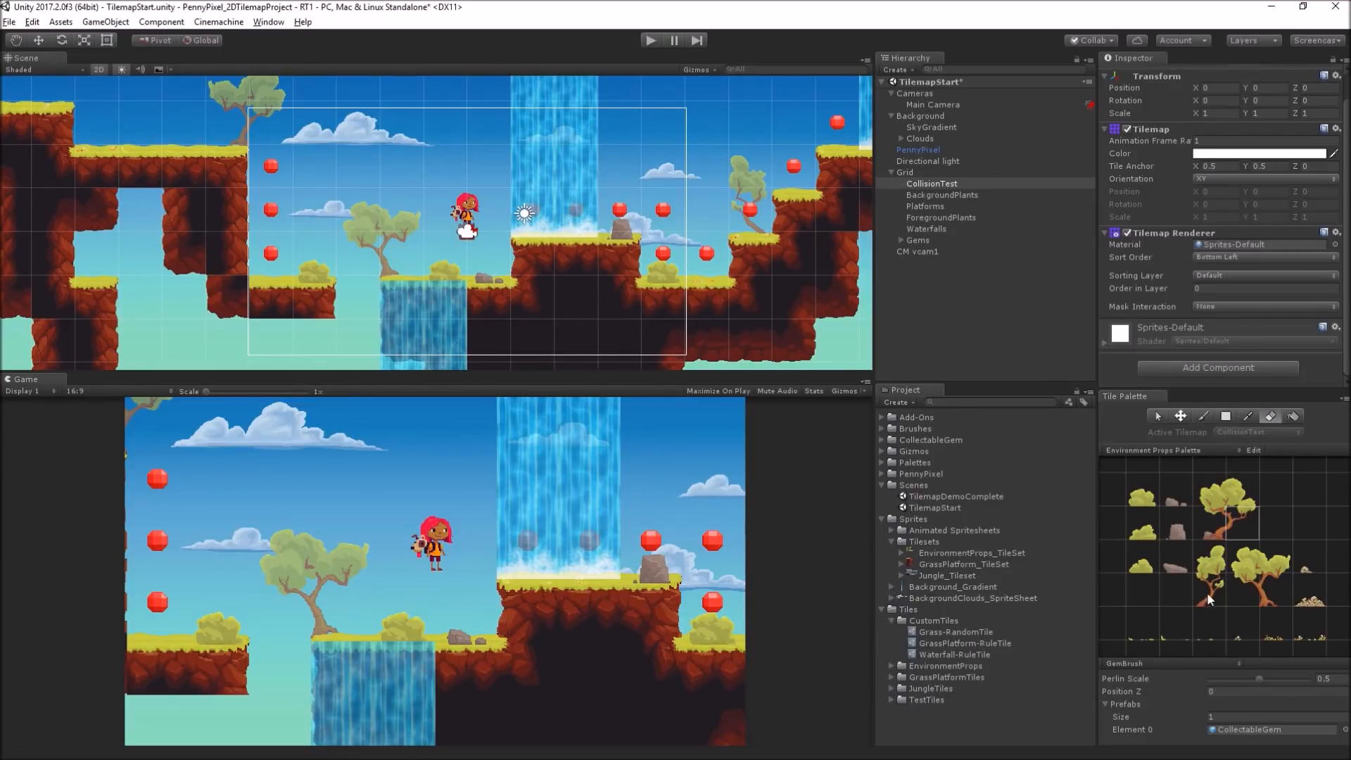
pyautogui.click(1125, 663)
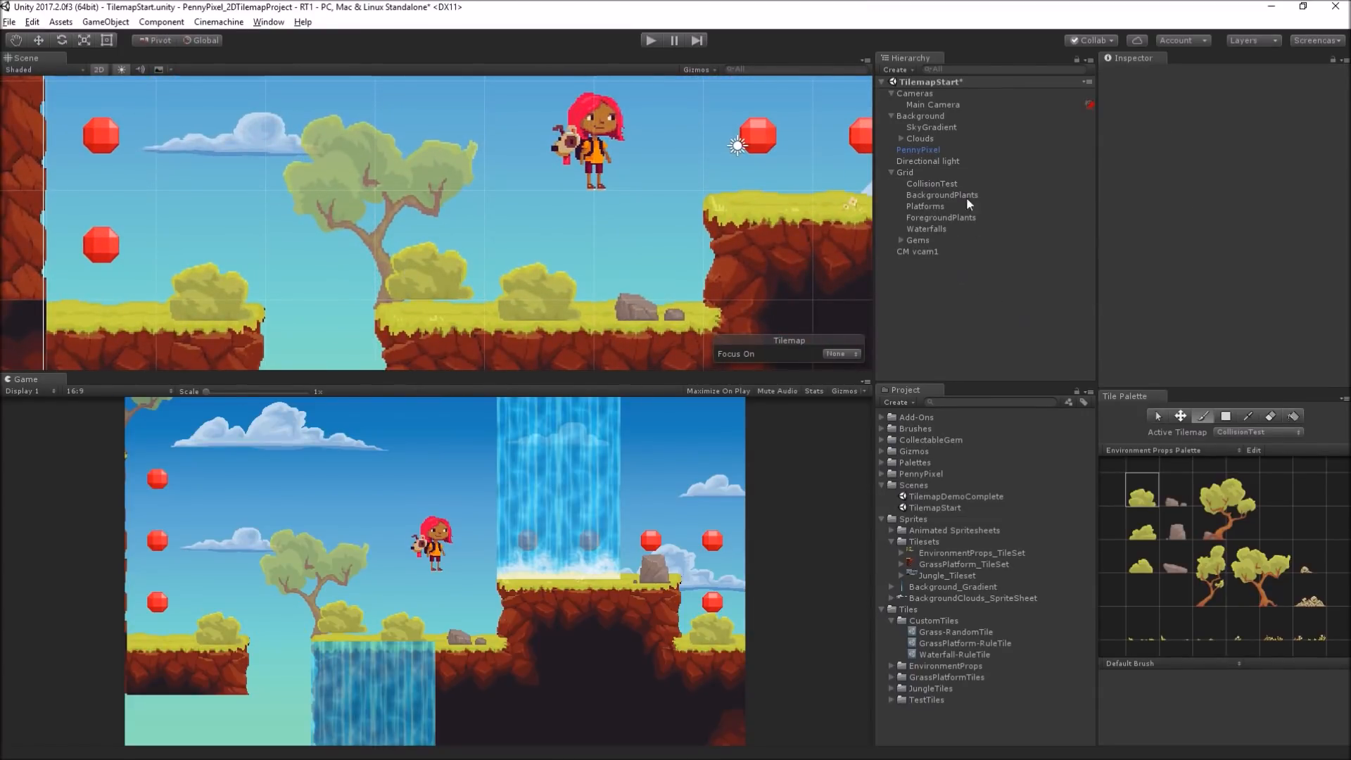
# Step: Add a Tilemap Collider 2D component to the CollisionTest tilemap
pyautogui.click(932, 183)
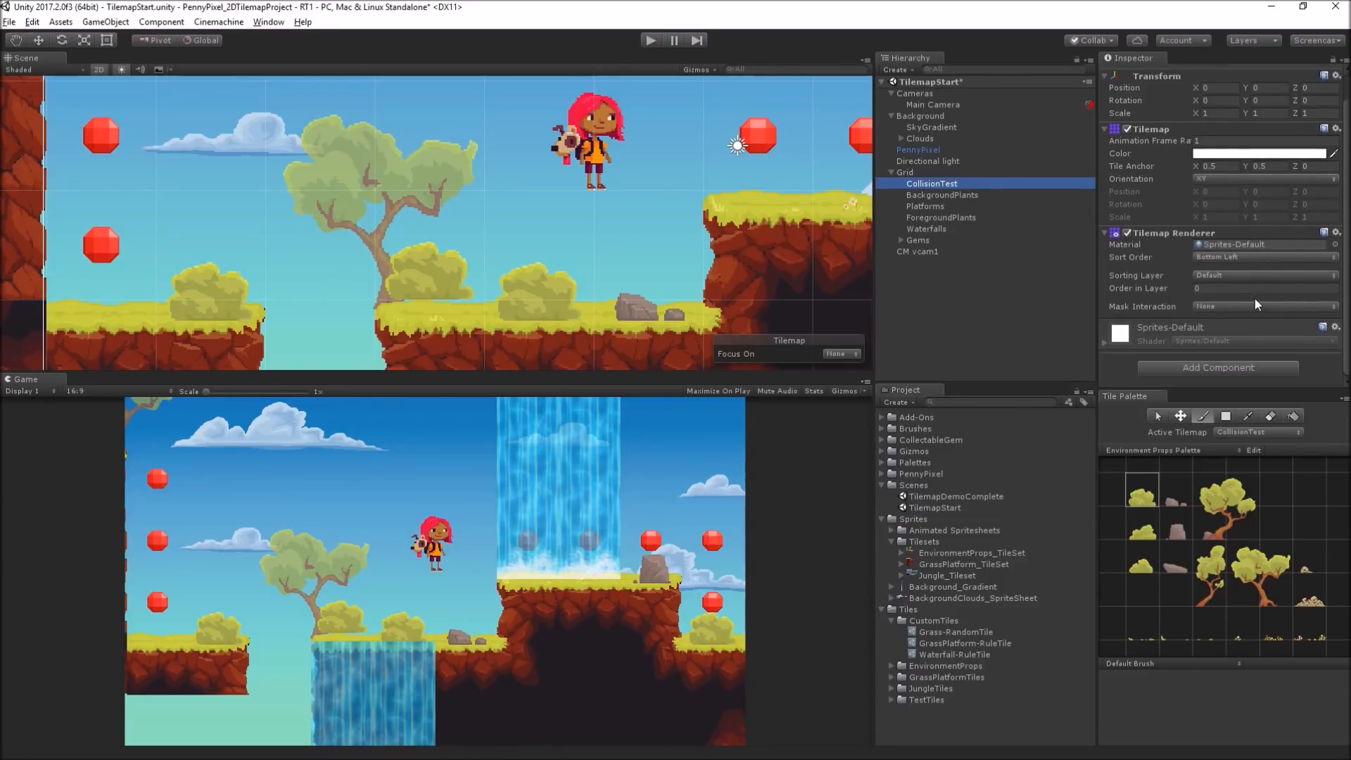
pyautogui.click(1216, 367)
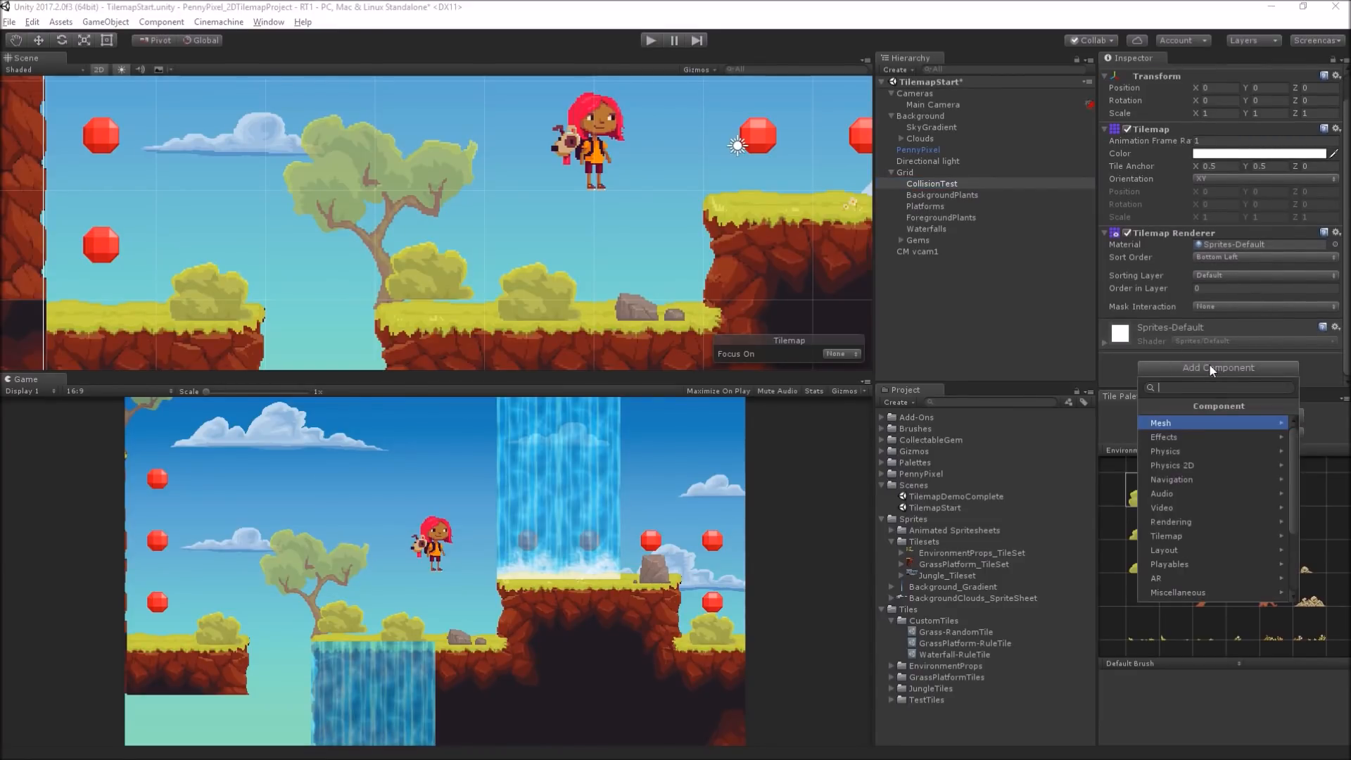
pyautogui.moveTo(1198, 550)
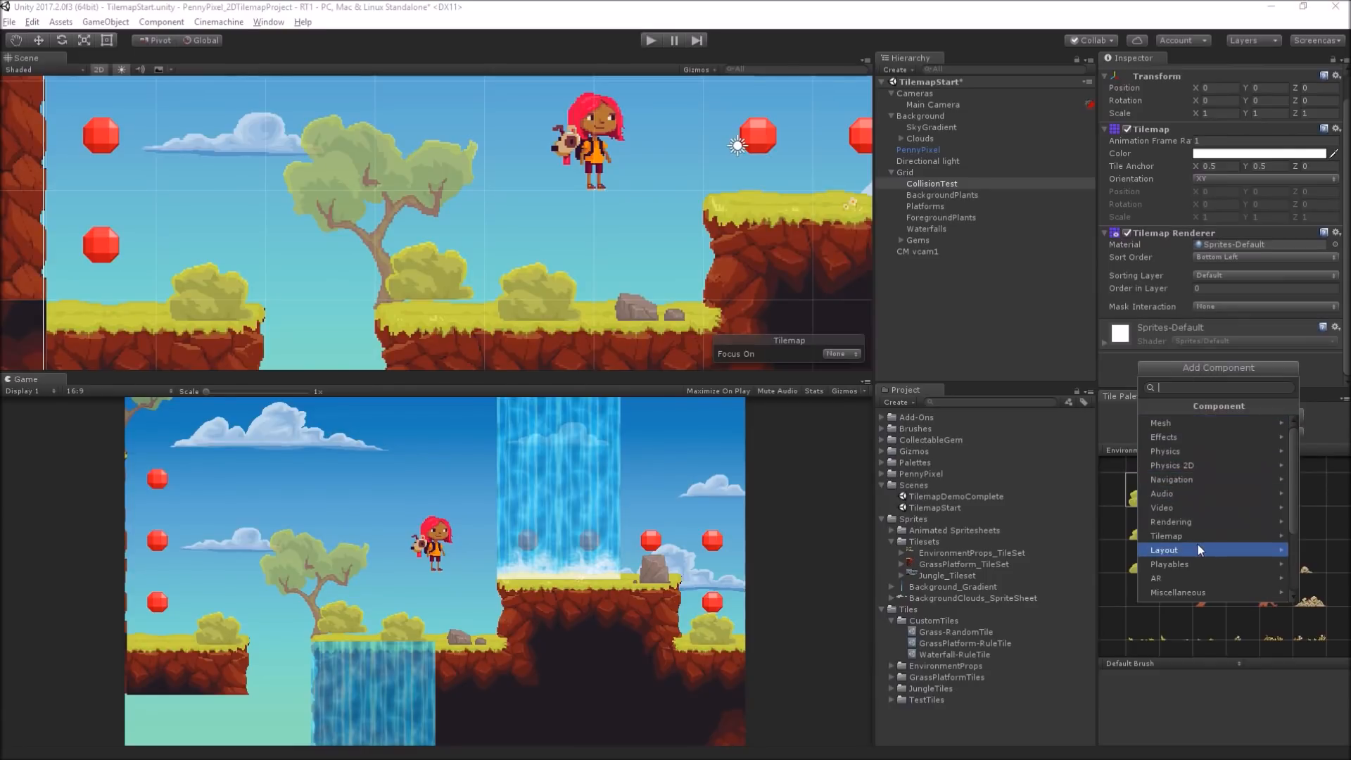
pyautogui.click(1167, 535)
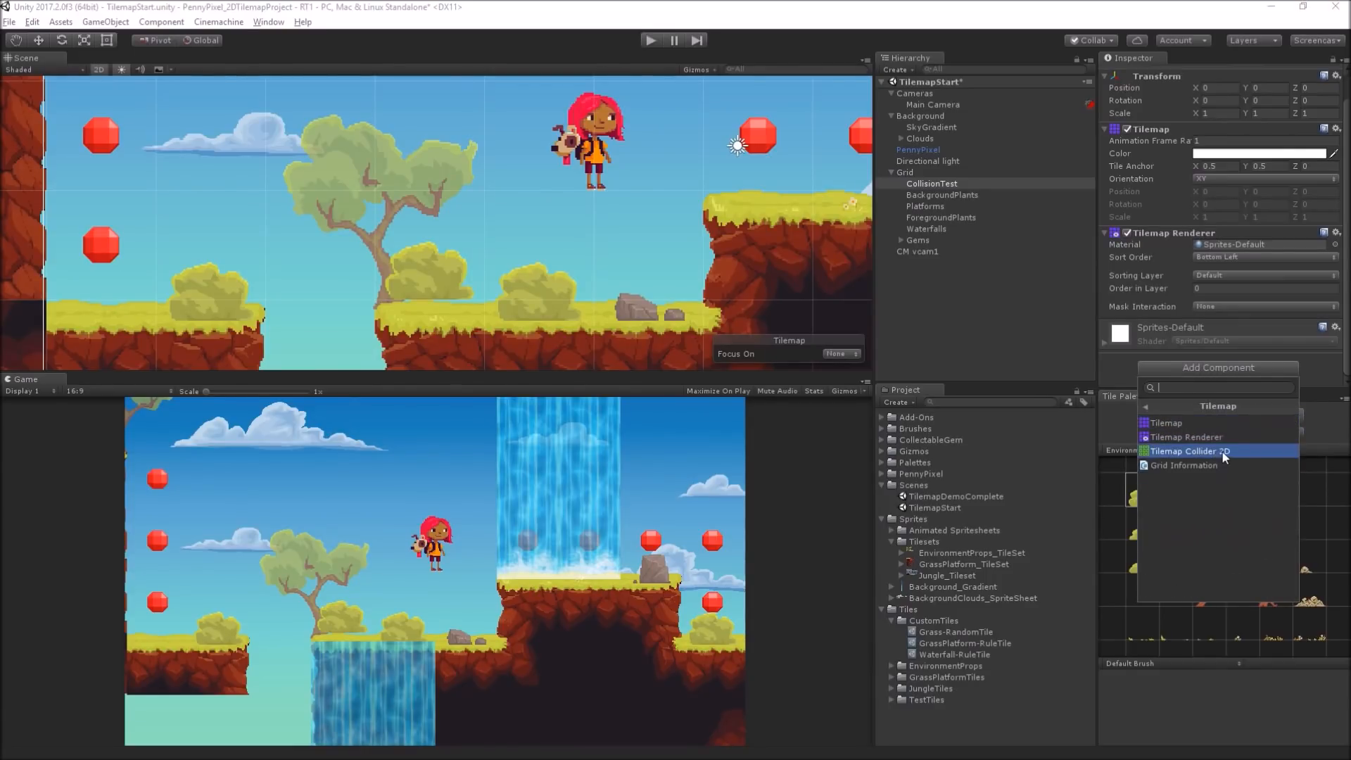
pyautogui.click(1191, 451)
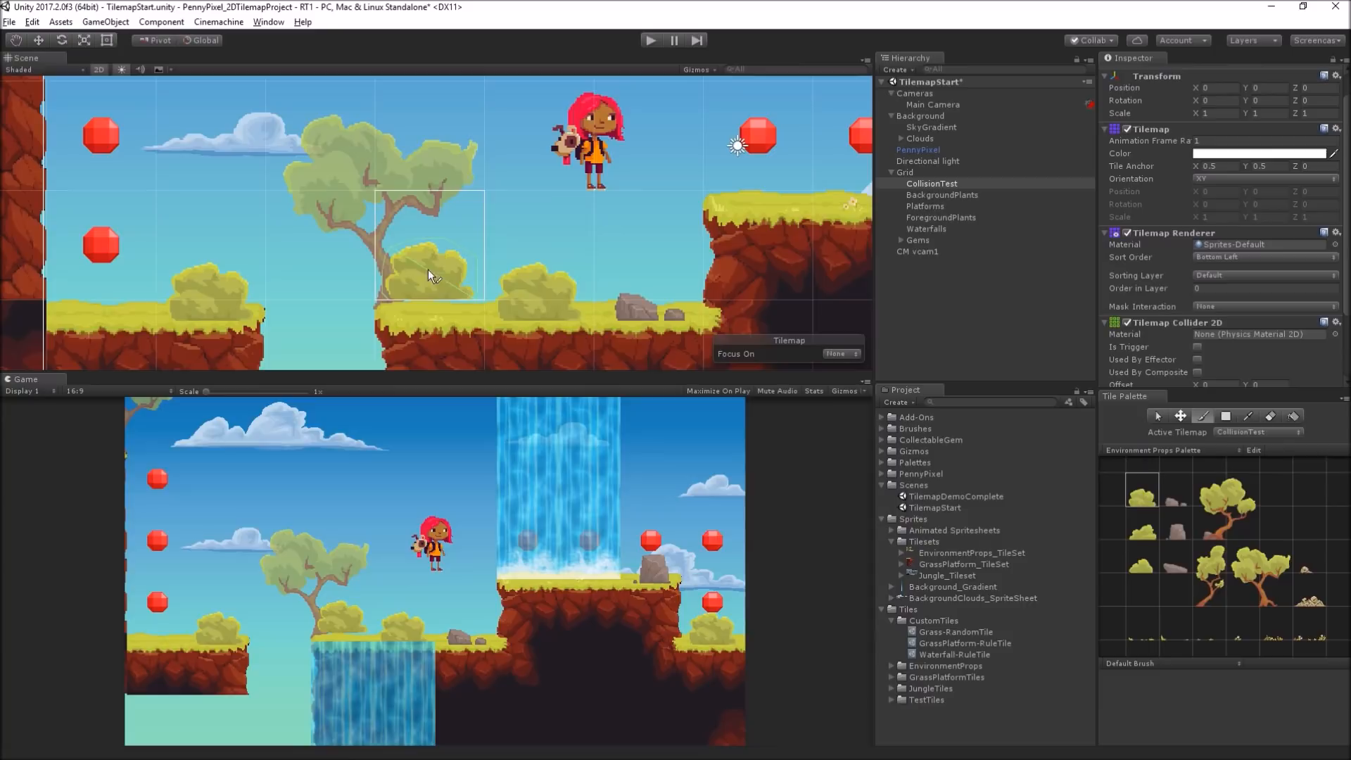
pyautogui.moveTo(474, 244)
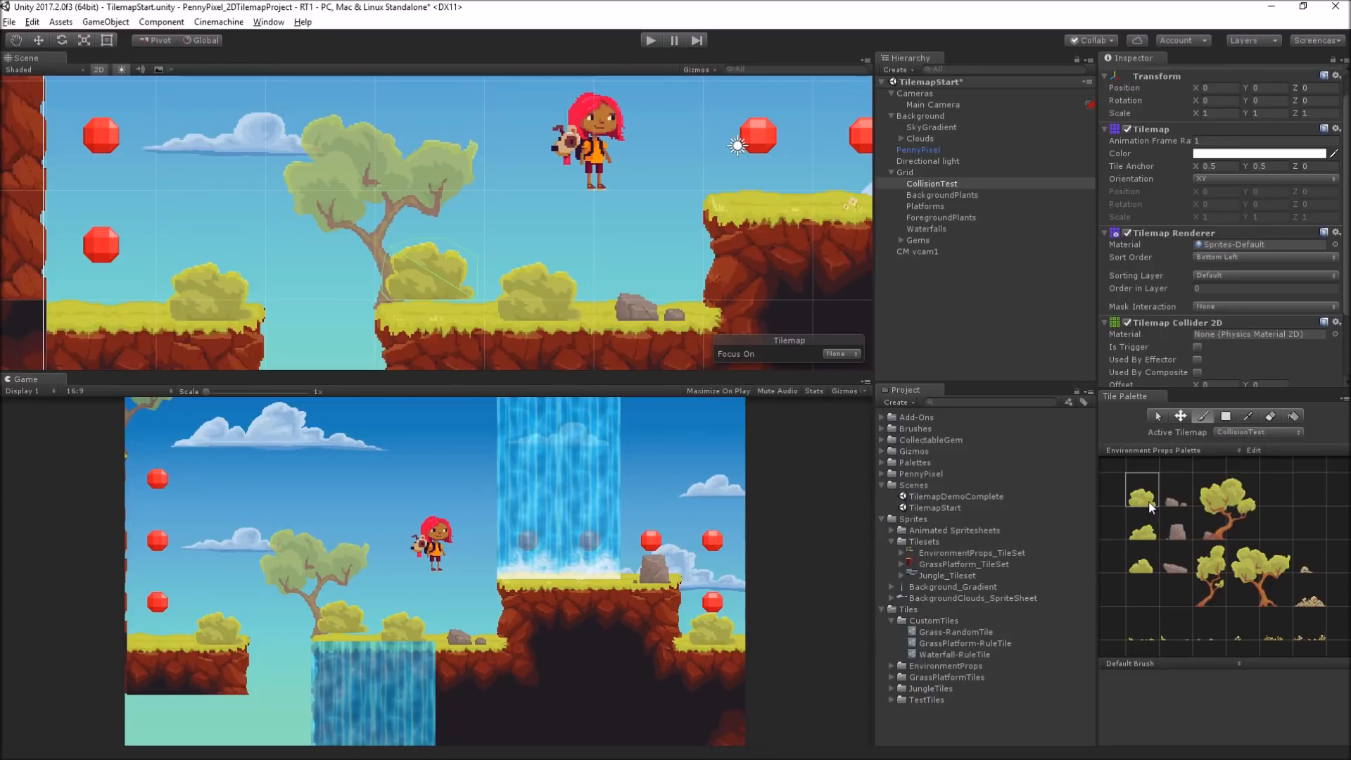
pyautogui.moveTo(894, 555)
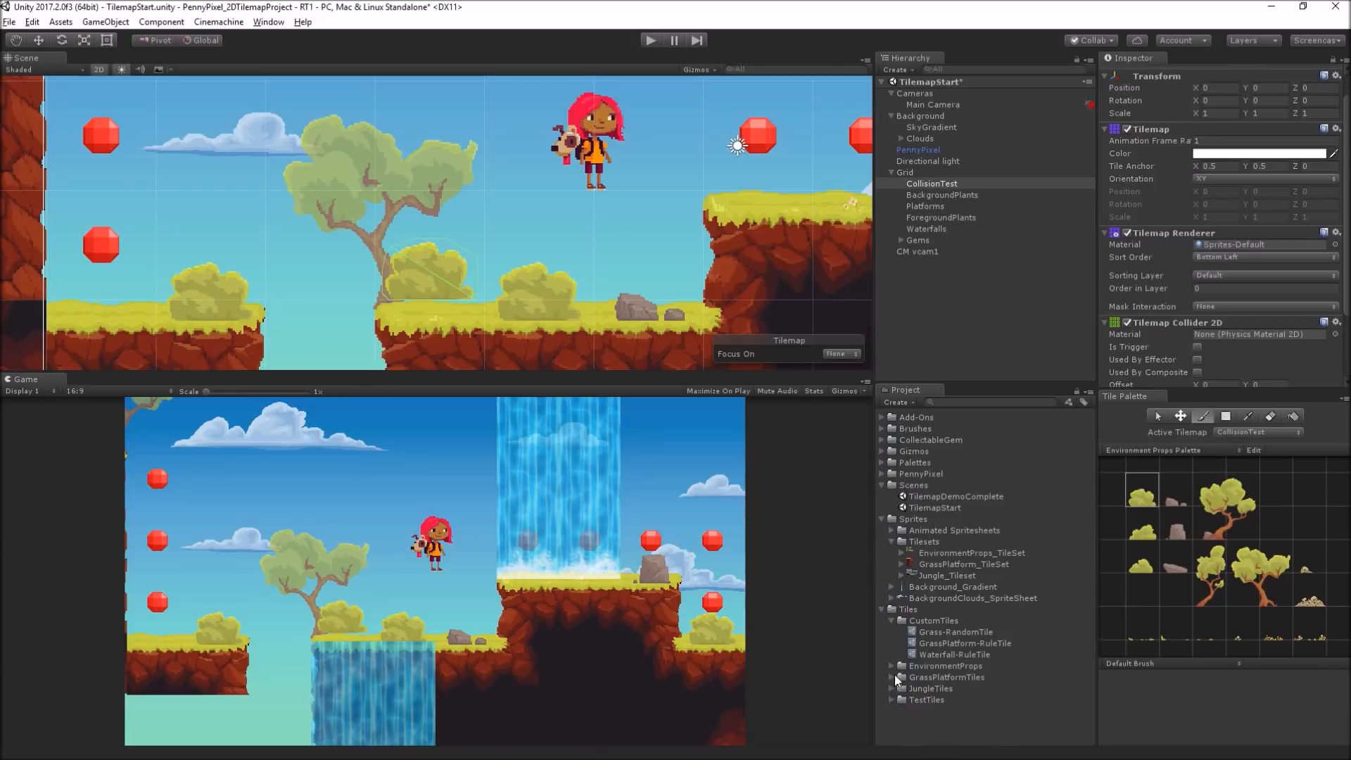
# Step: Locate the bush sprite and select the EnvironmentProps_TileSet texture for physics shape editing
pyautogui.click(945, 666)
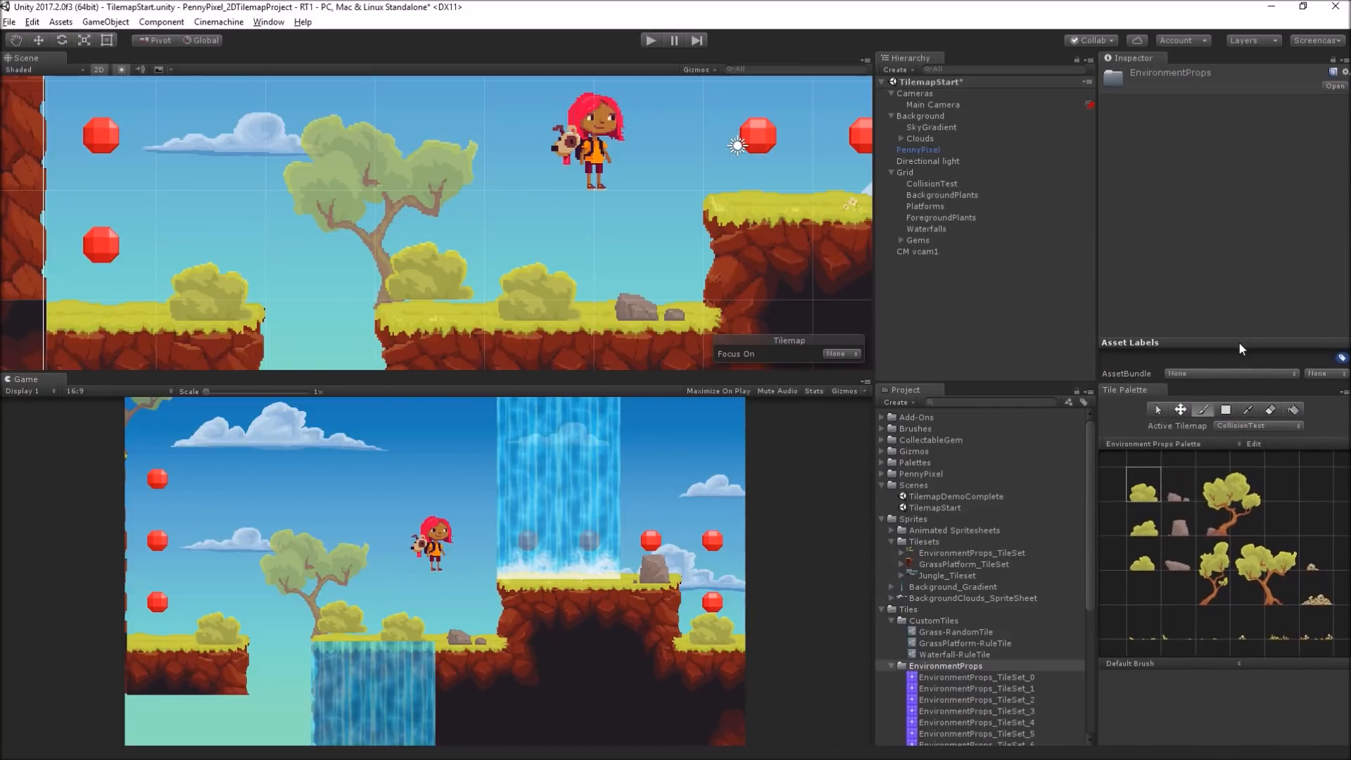
pyautogui.click(975, 688)
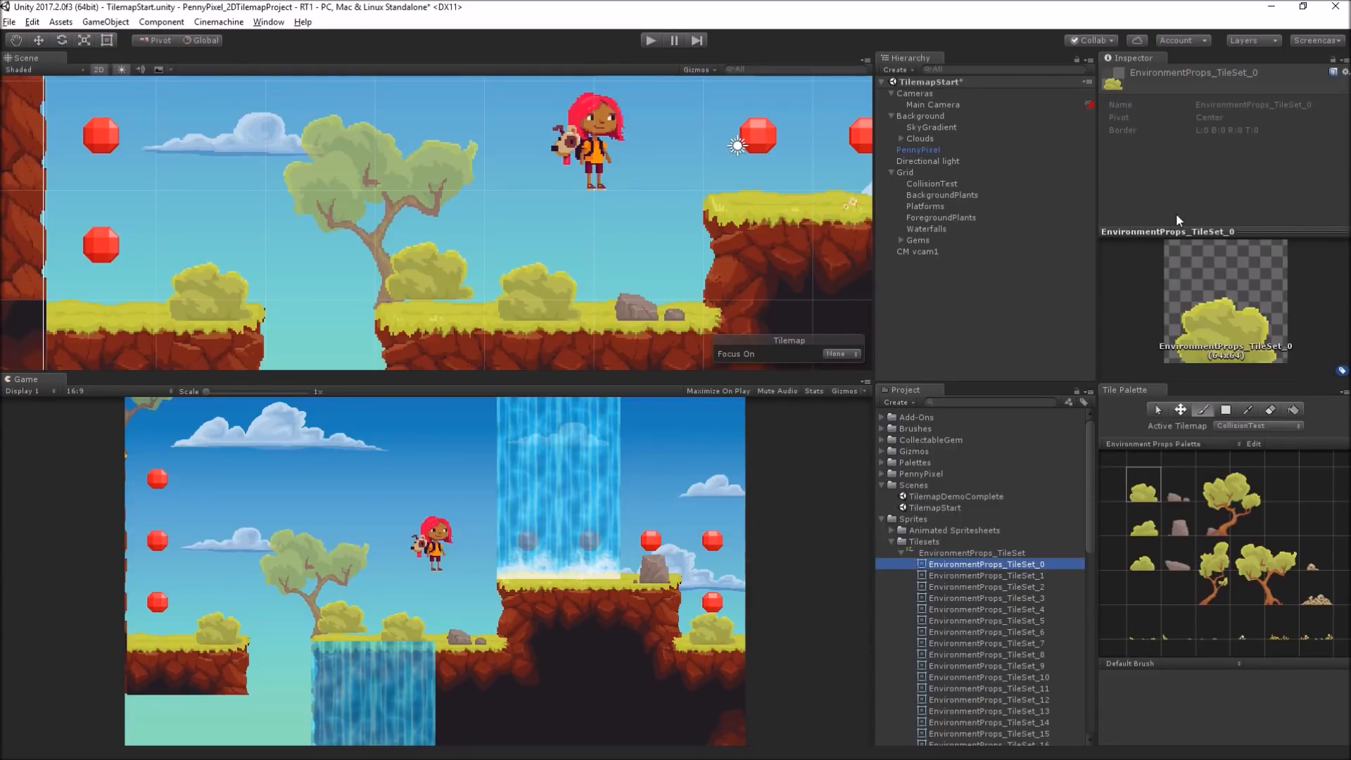
pyautogui.moveTo(1253, 146)
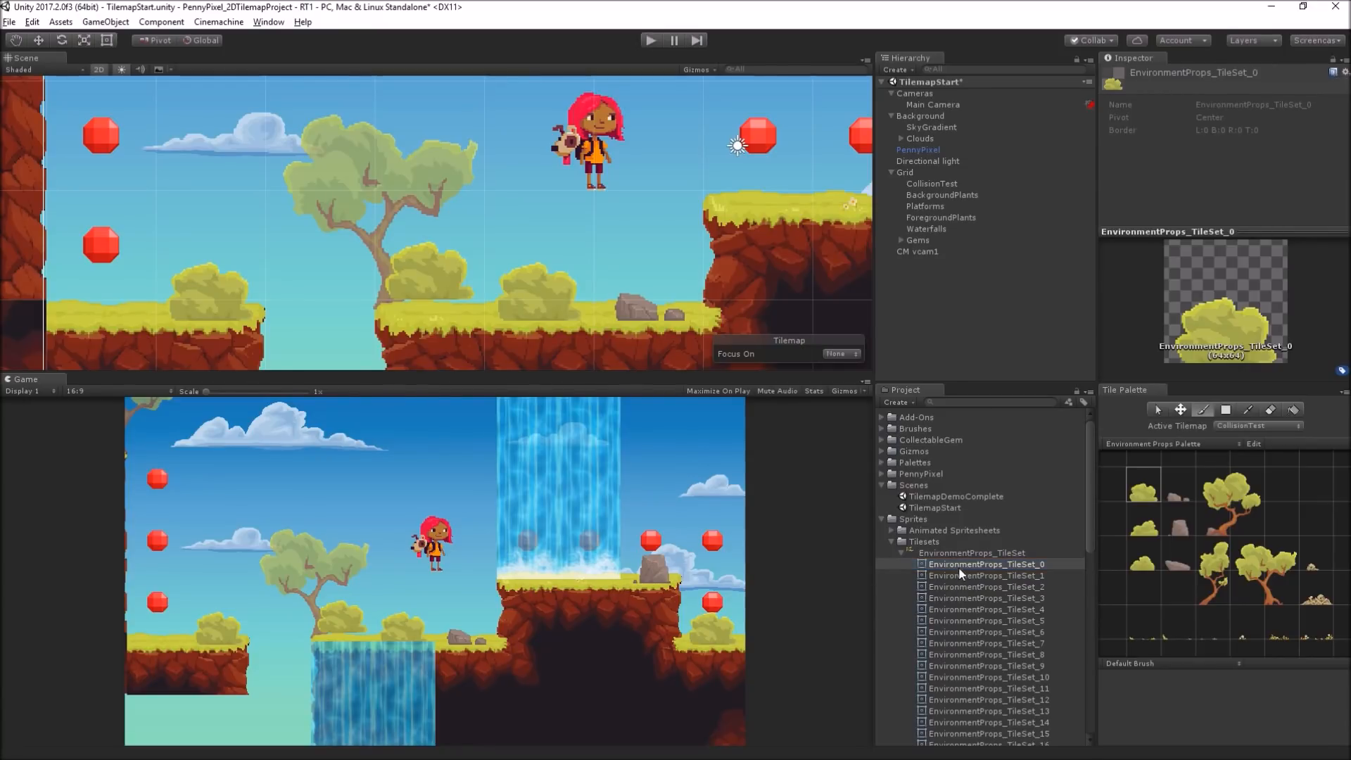
pyautogui.rightClick(984, 565)
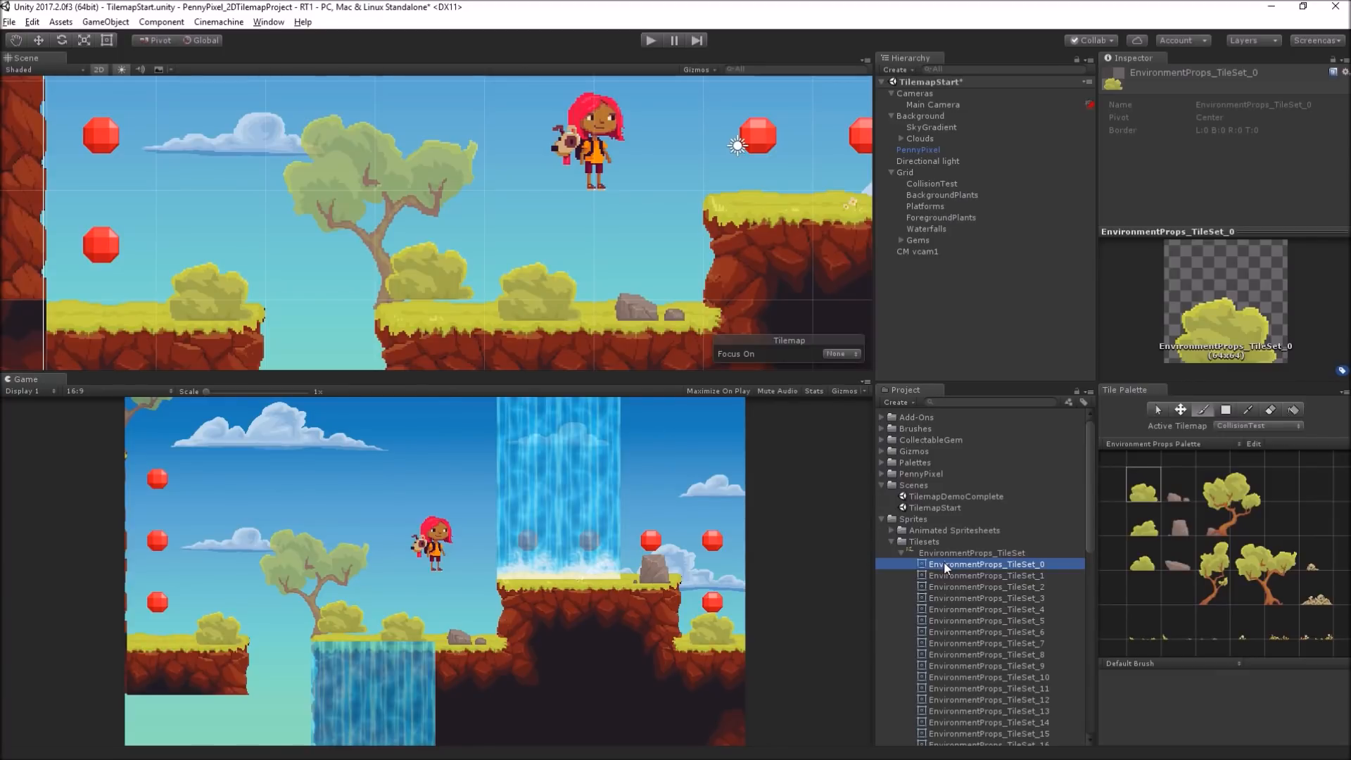
pyautogui.click(924, 541)
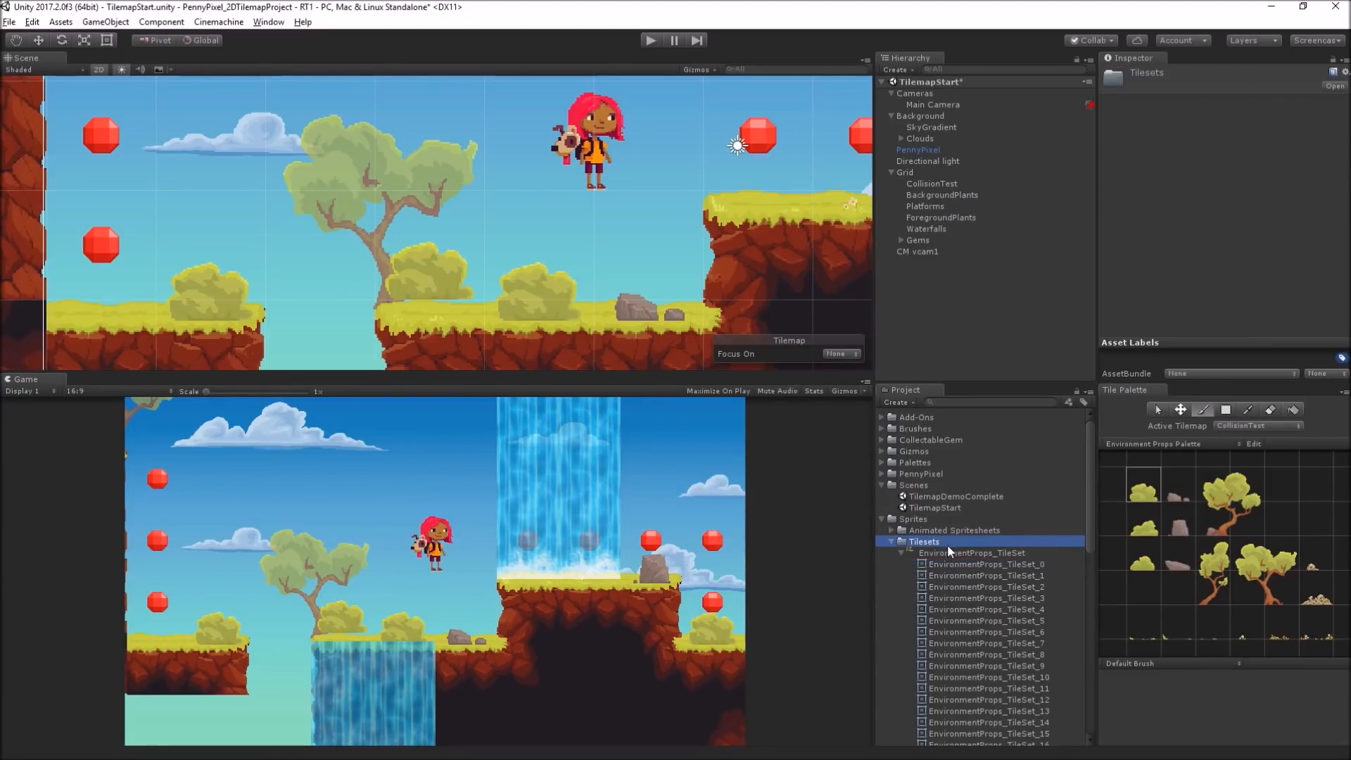
pyautogui.click(1310, 205)
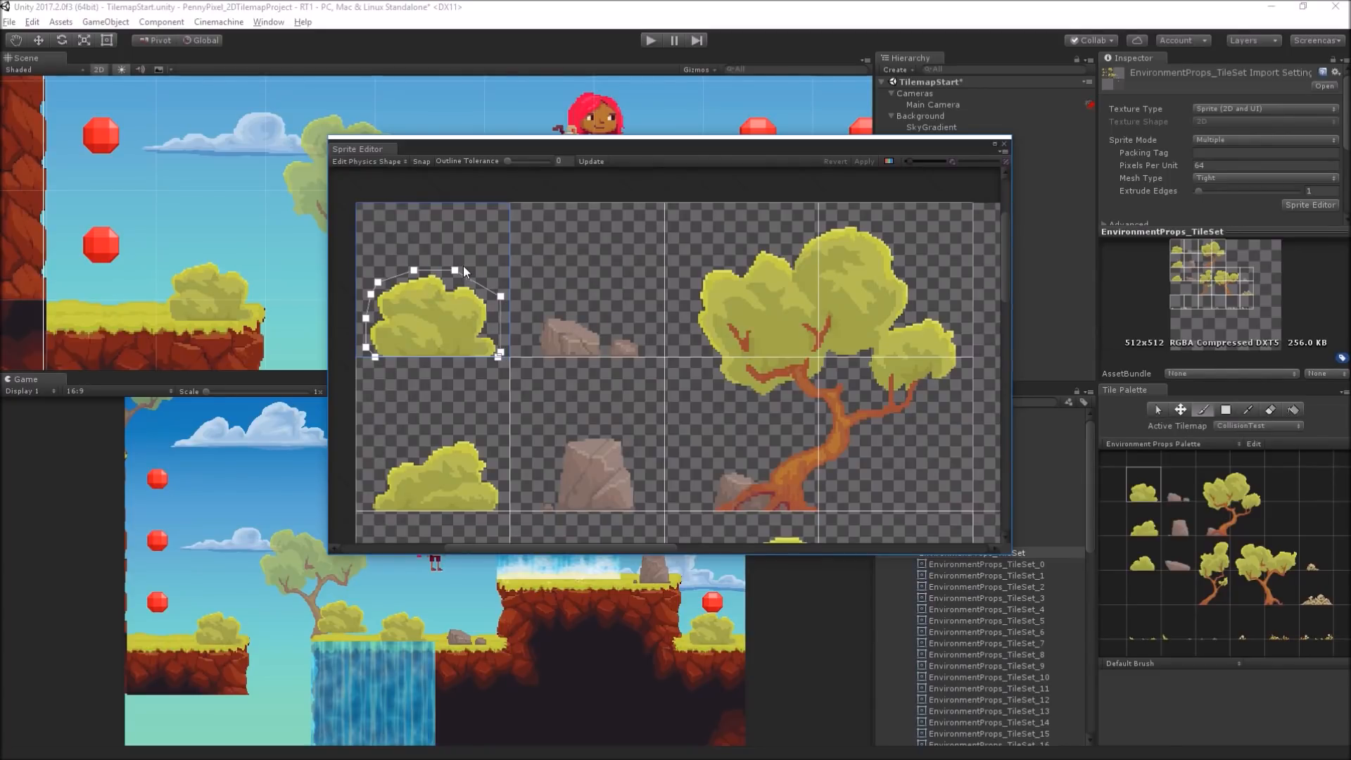
# Step: Drag the outline points onto the bush's rounded top and left edge, then apply and close the Sprite Editor
pyautogui.moveTo(452, 271); pyautogui.dragTo(474, 301)
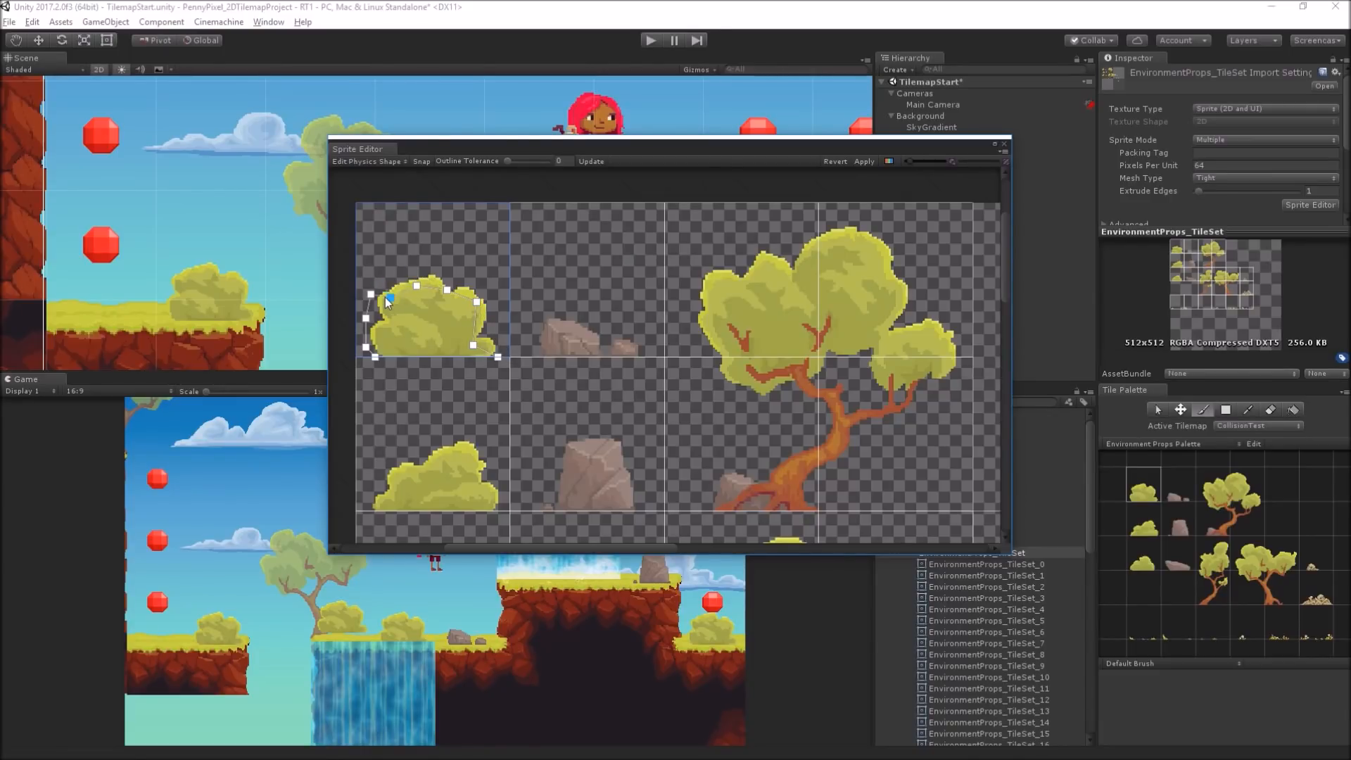
pyautogui.moveTo(366, 284); pyautogui.dragTo(374, 329)
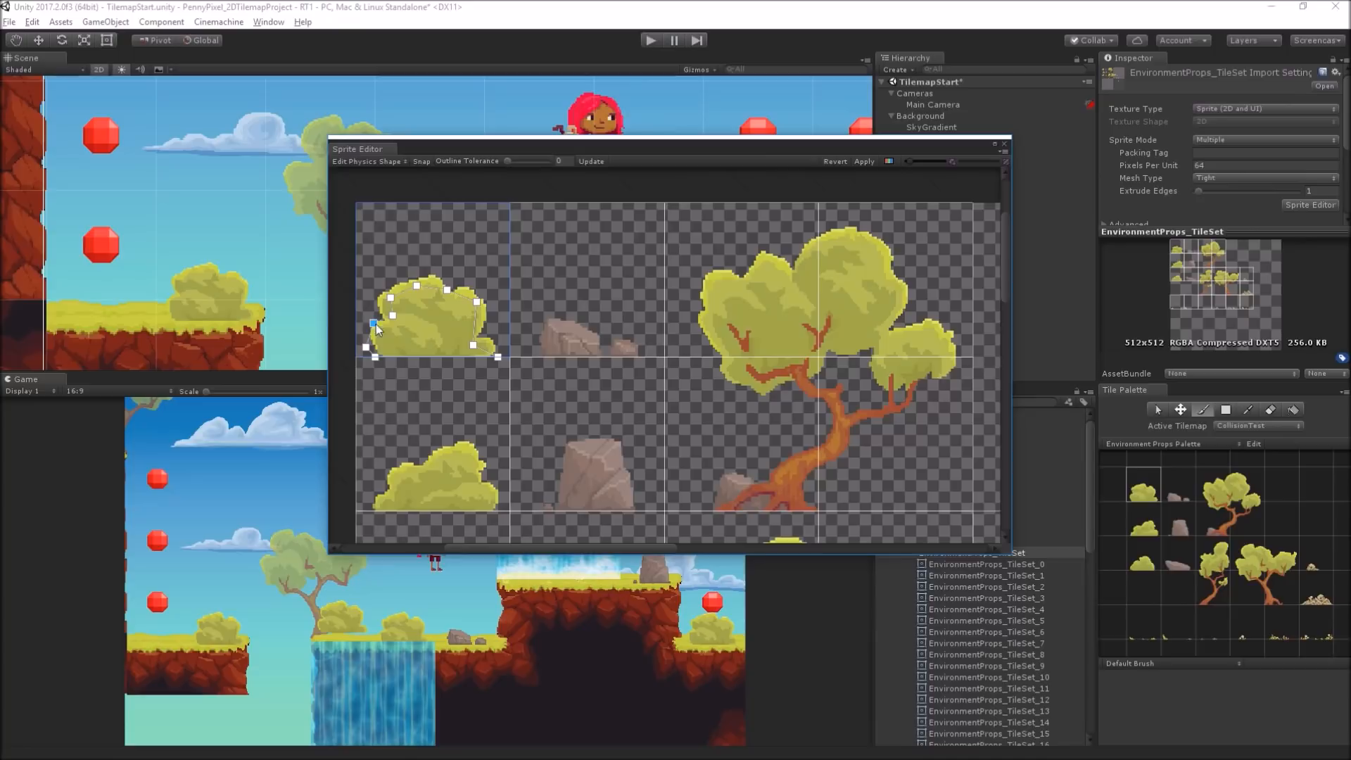
pyautogui.moveTo(374, 330); pyautogui.dragTo(381, 337)
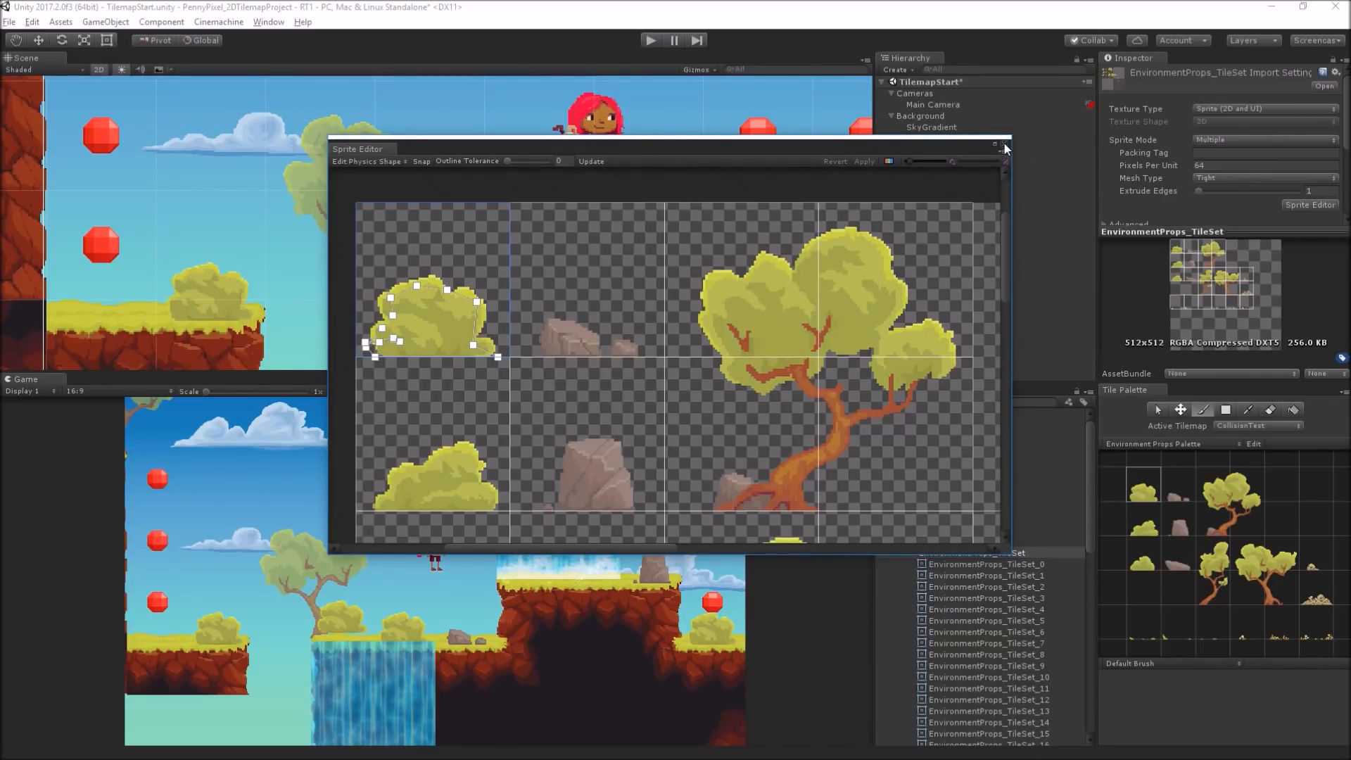
pyautogui.click(1006, 145)
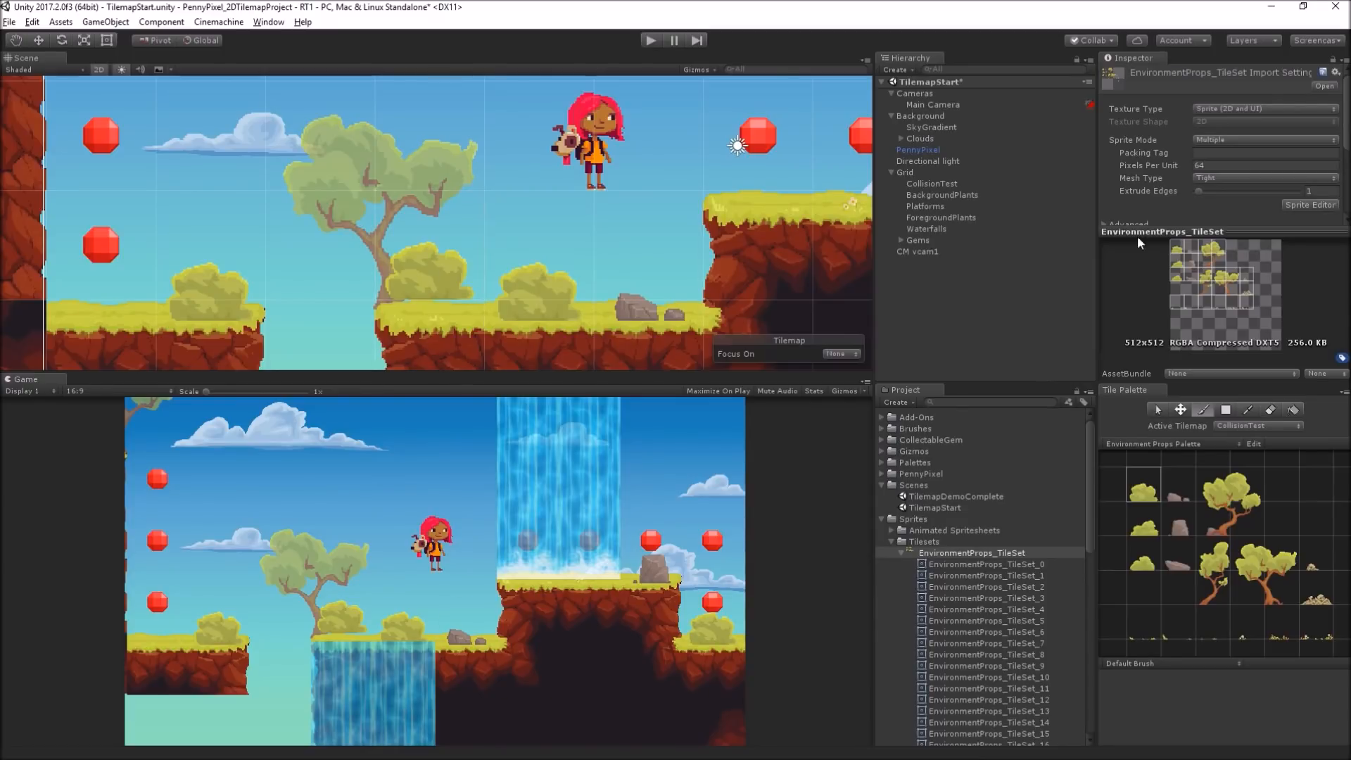
pyautogui.click(931, 183)
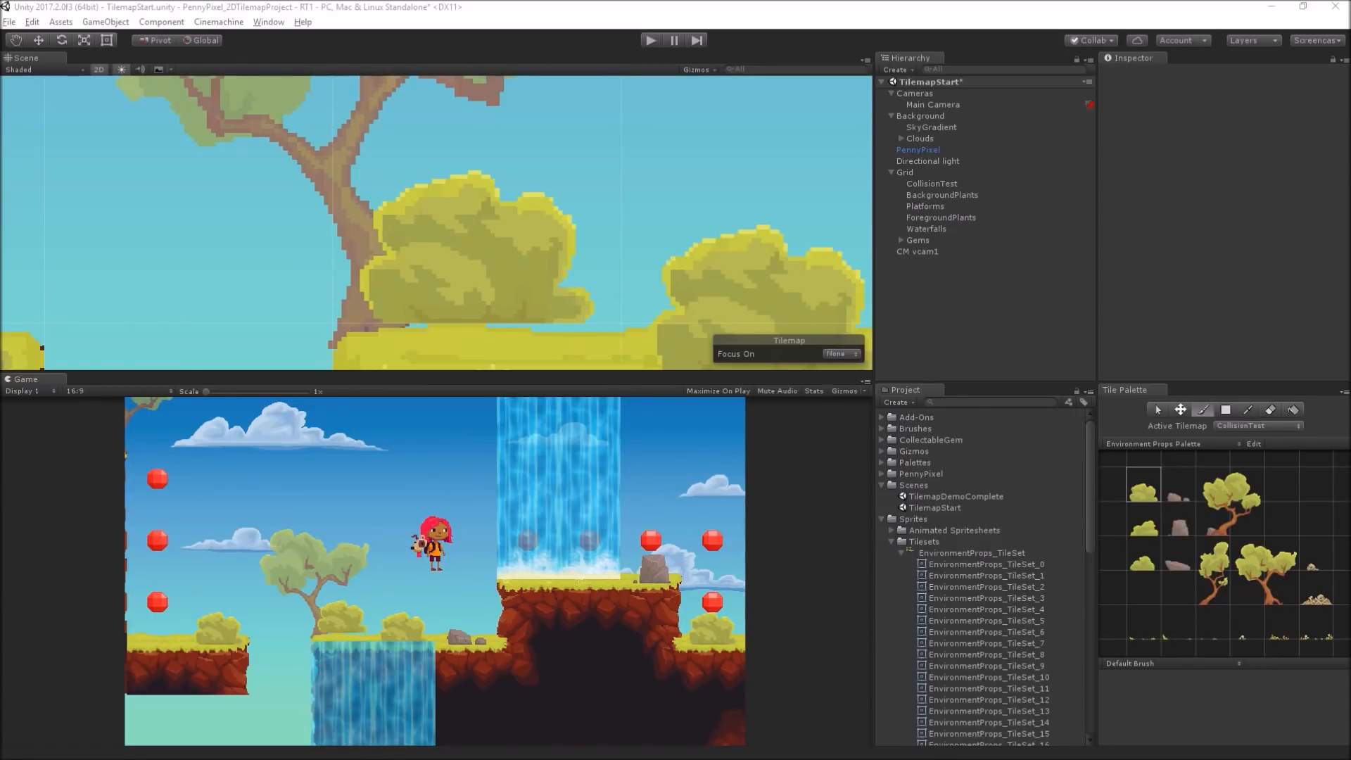
# Step: Select the Main Camera to show its Cinemachine Brain settings in the Inspector
pyautogui.click(932, 105)
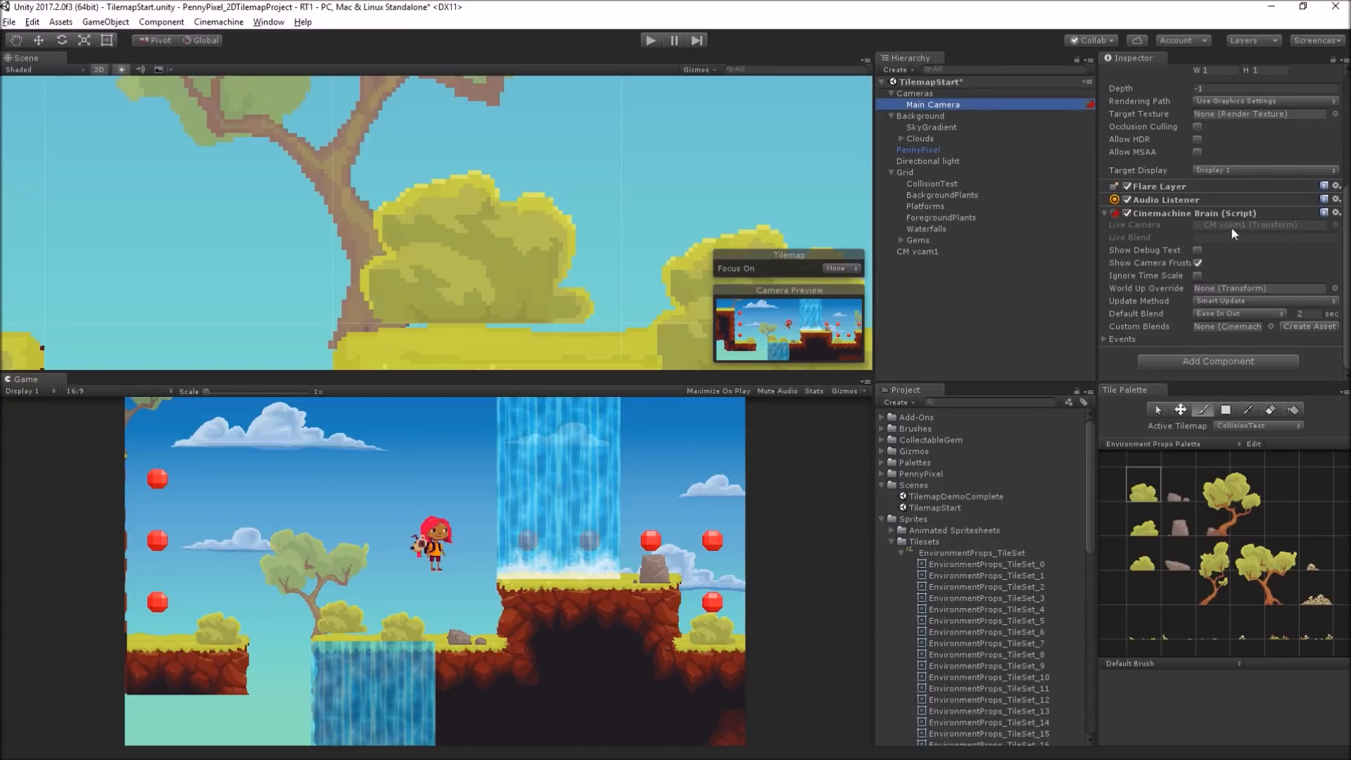
pyautogui.moveTo(1153, 310)
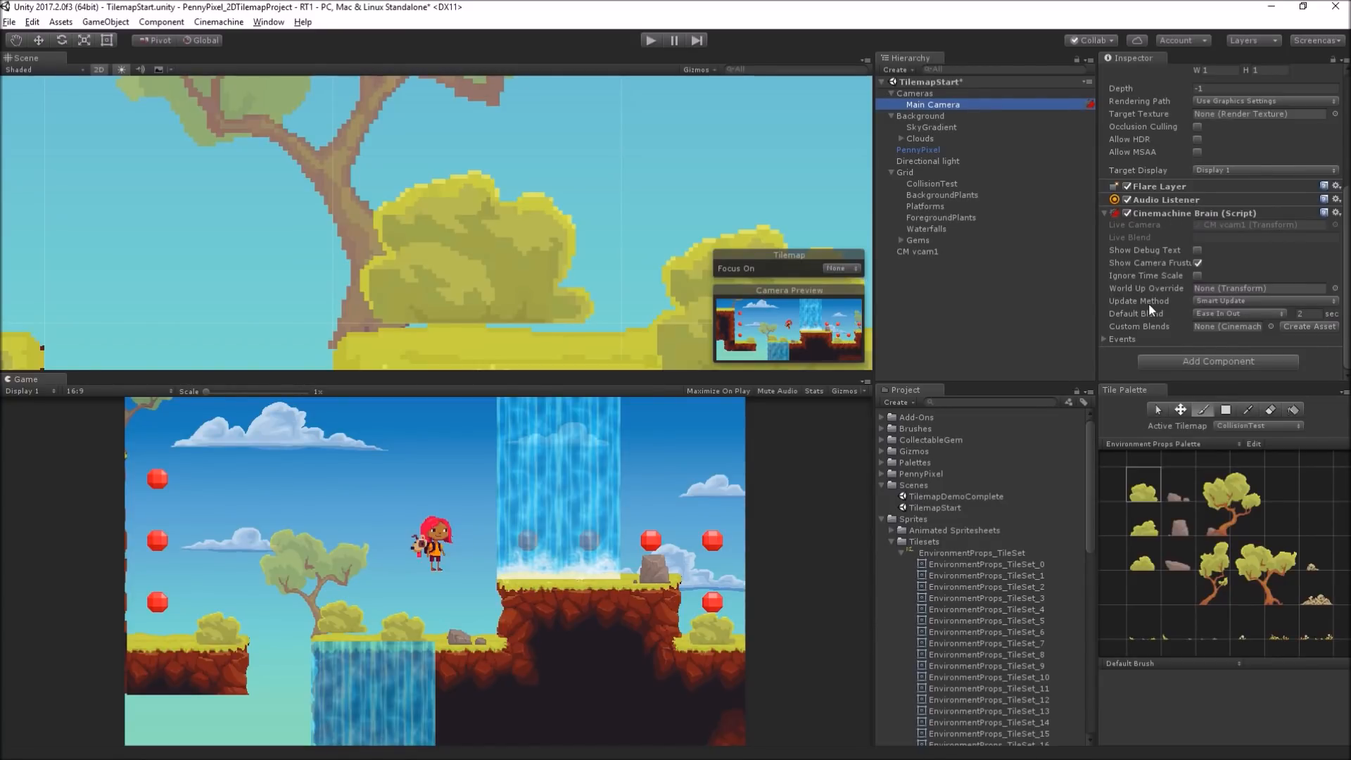
pyautogui.moveTo(1139, 301)
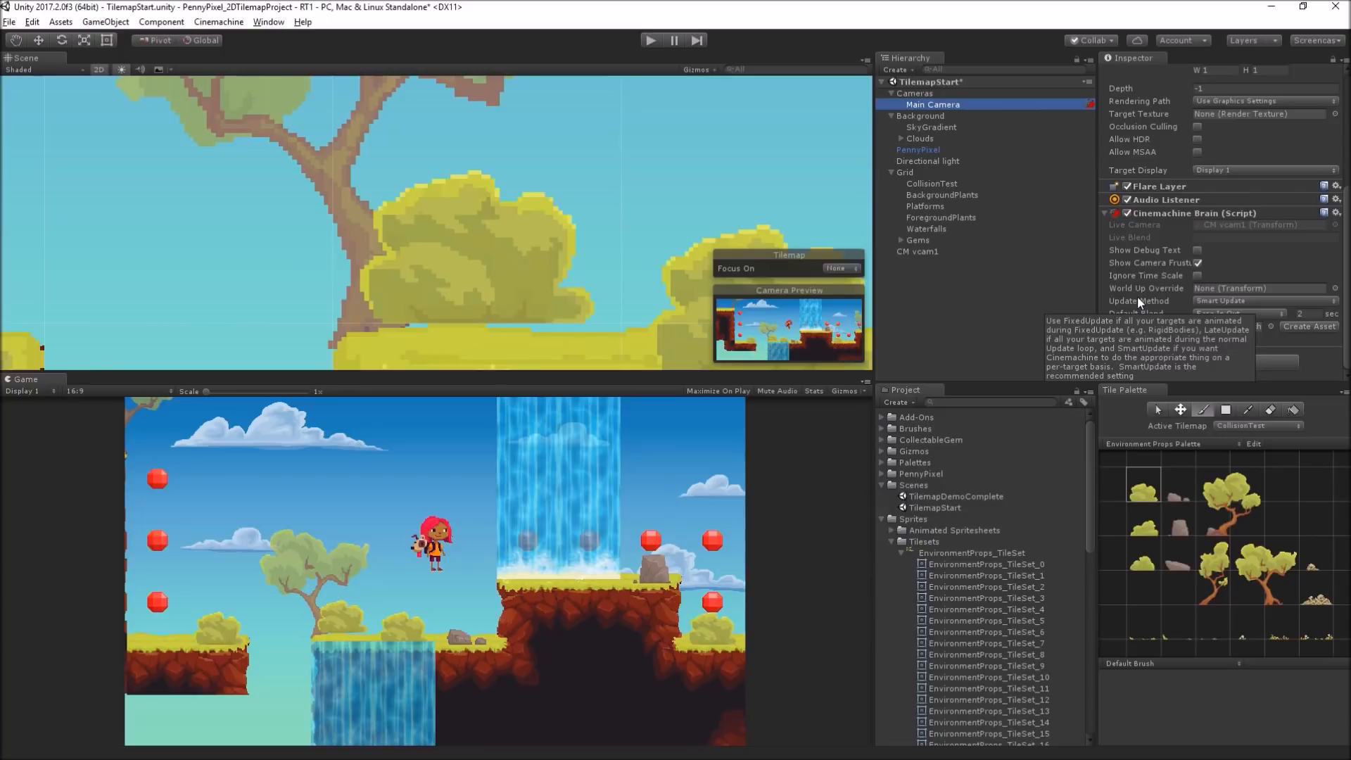
pyautogui.moveTo(1032, 283)
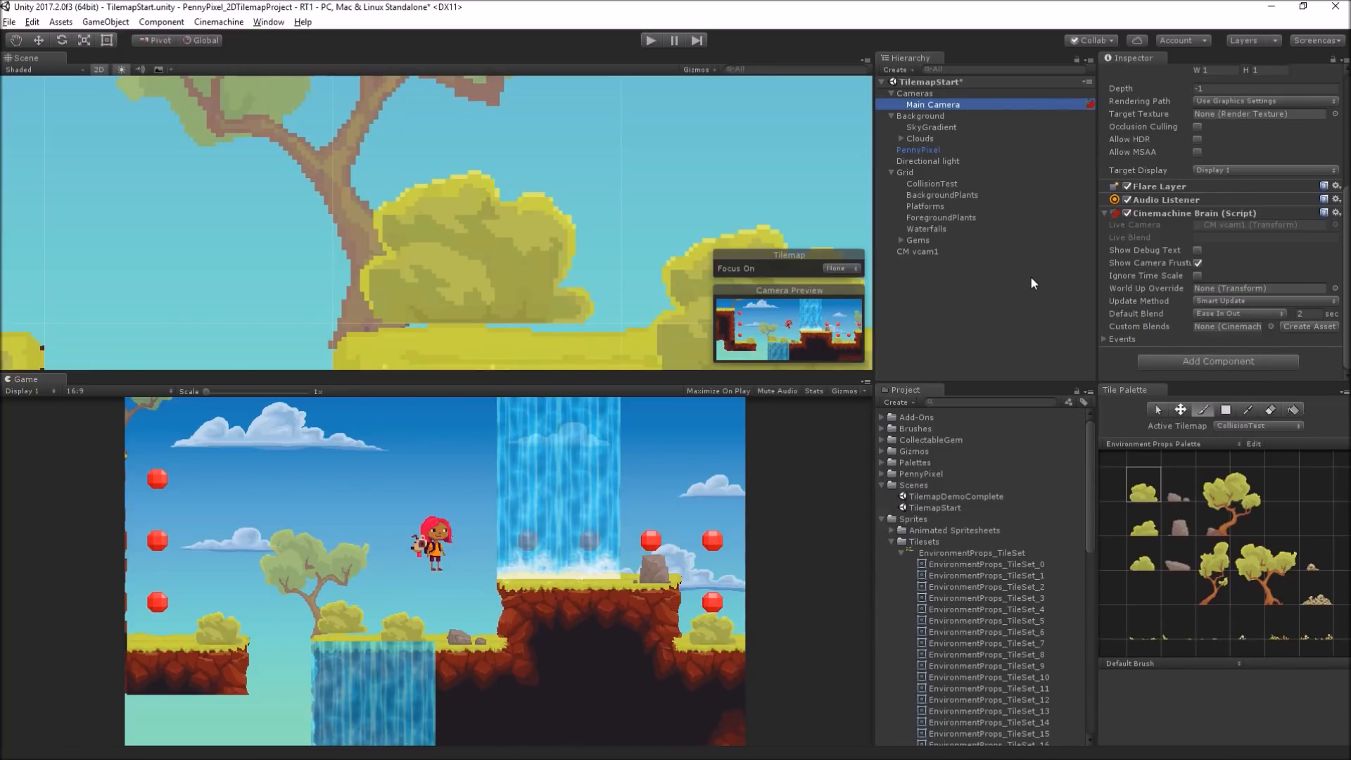
pyautogui.moveTo(1073, 303)
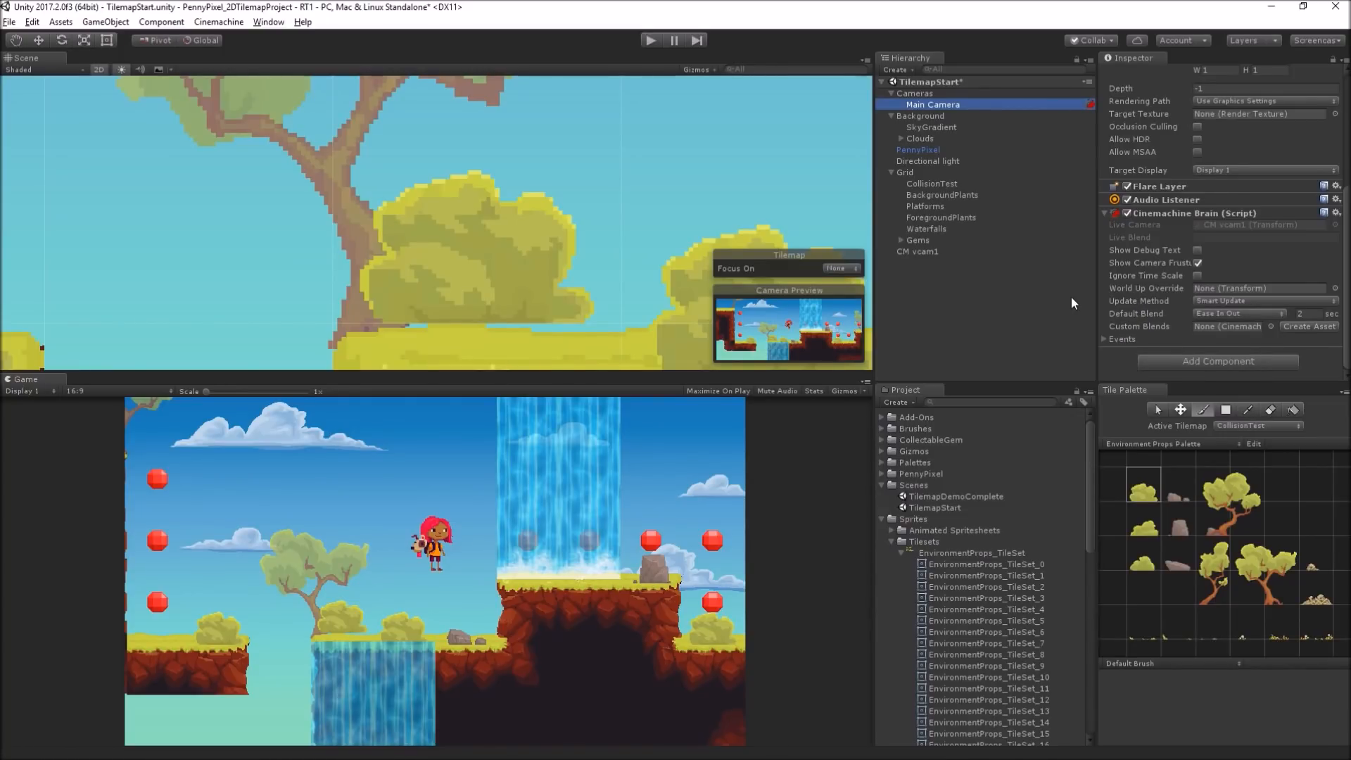